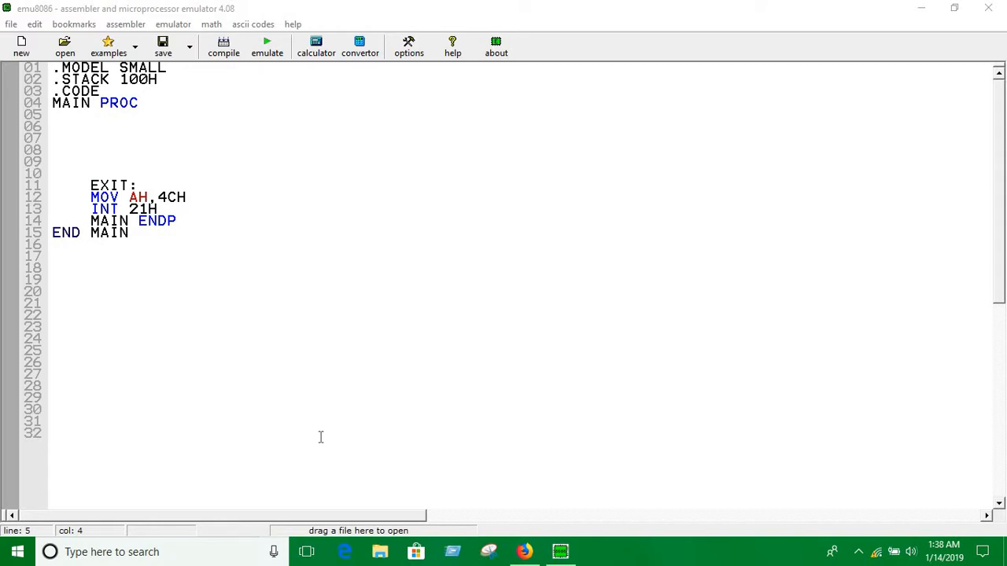
- Write MOV AH,1, INT 21H and MOV BL,AL into the main procedure
click(90, 116)
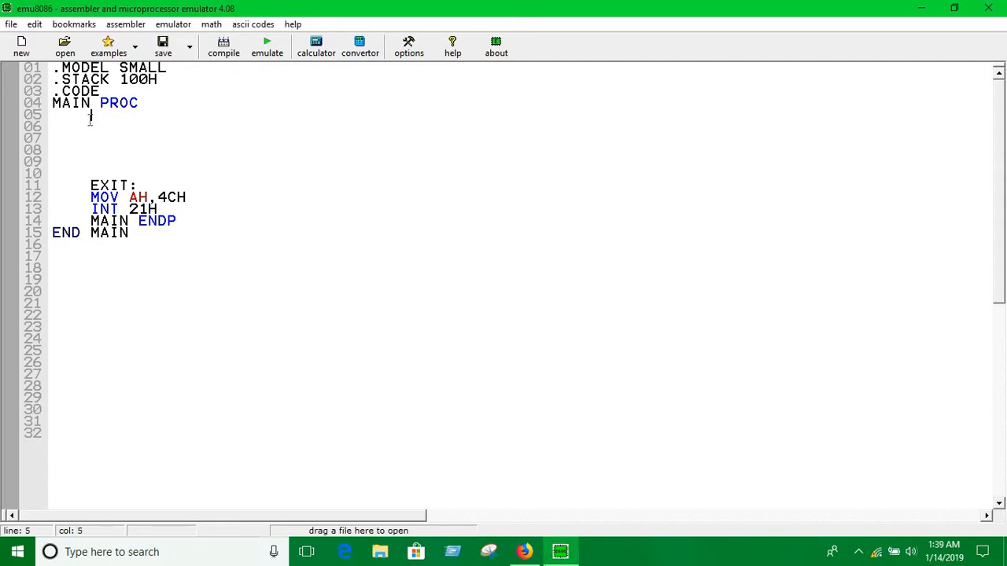
text(MOV AH,1)
click(519, 126)
text(INT)
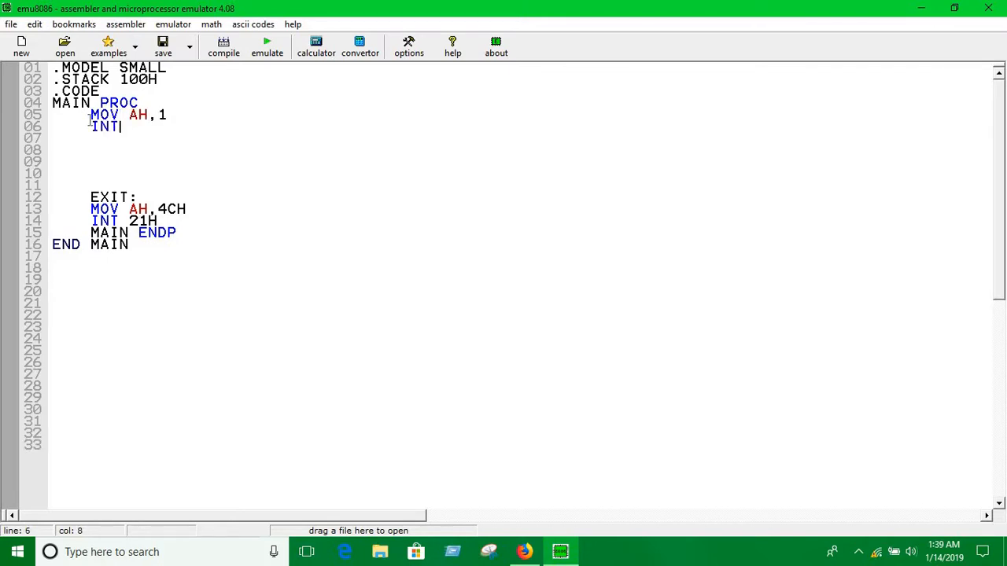
text(21H)
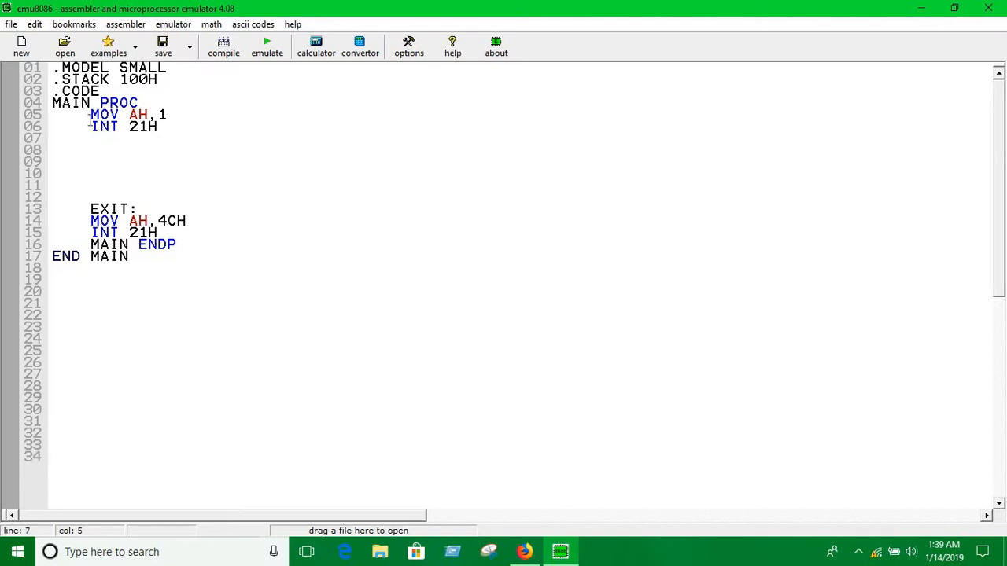
text(MOV)
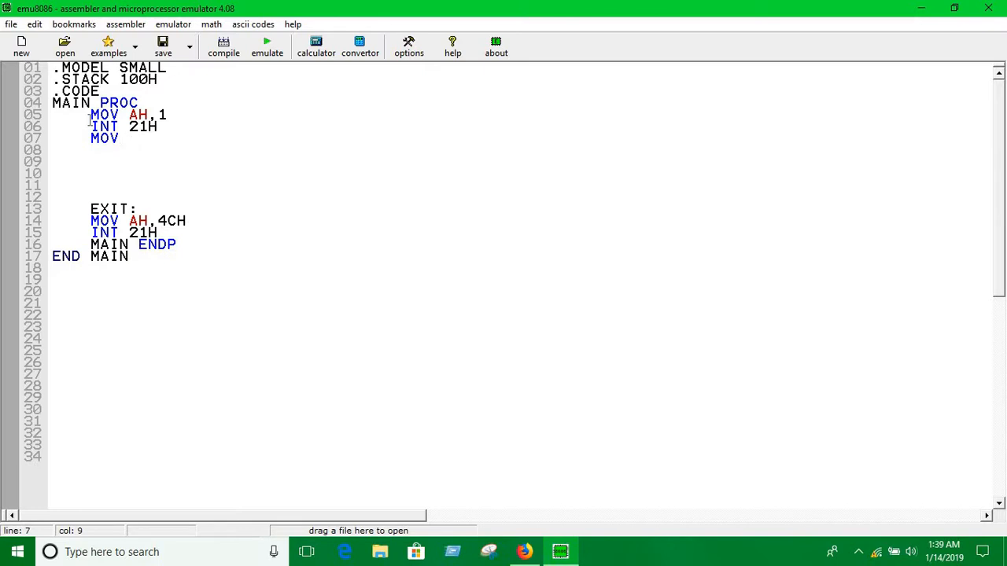
text(BL,AL)
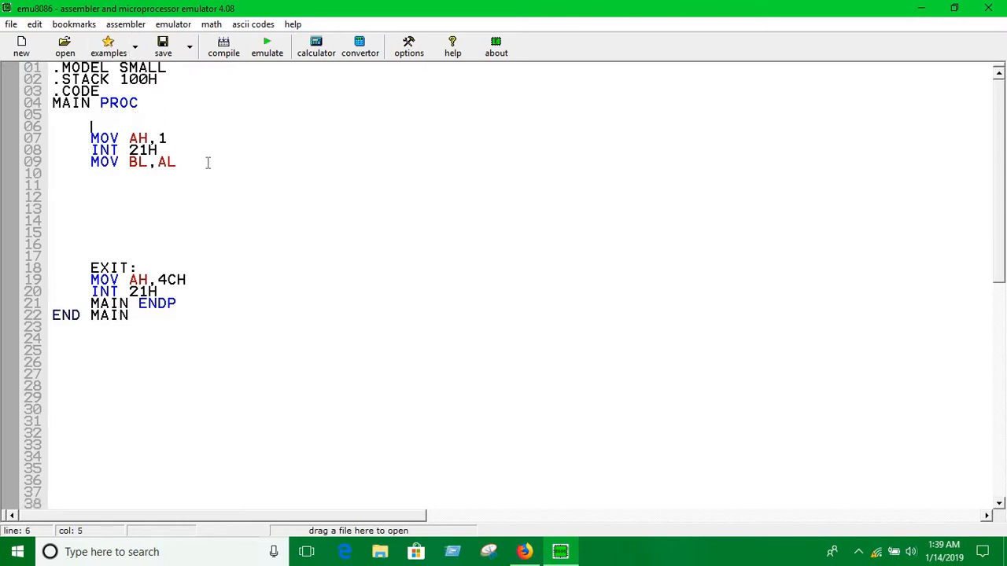
- Comment the MOV AH,1 line with ;INPUT and add blank lines before the exit code
click(215, 142)
text(     ;INPU)
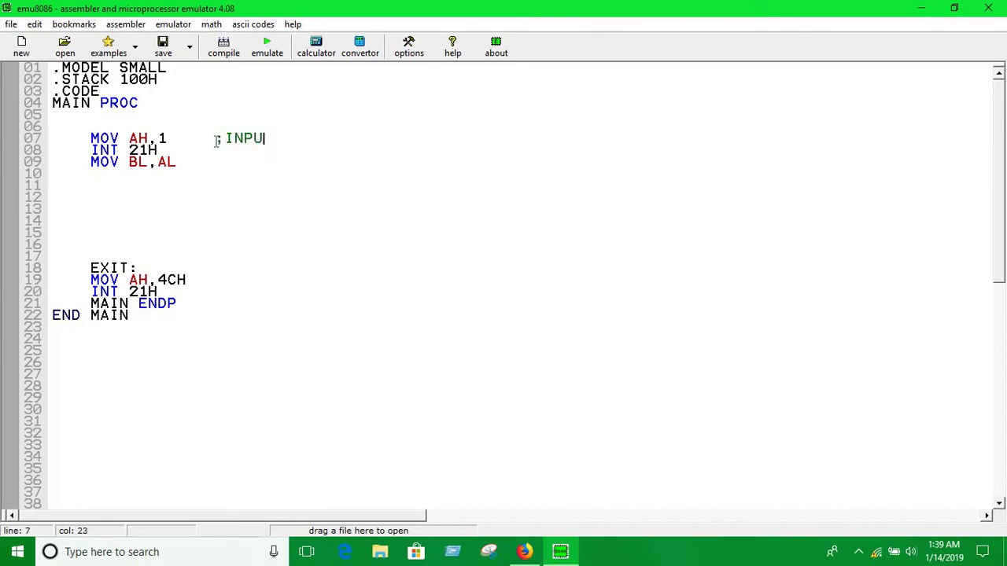
text(;)
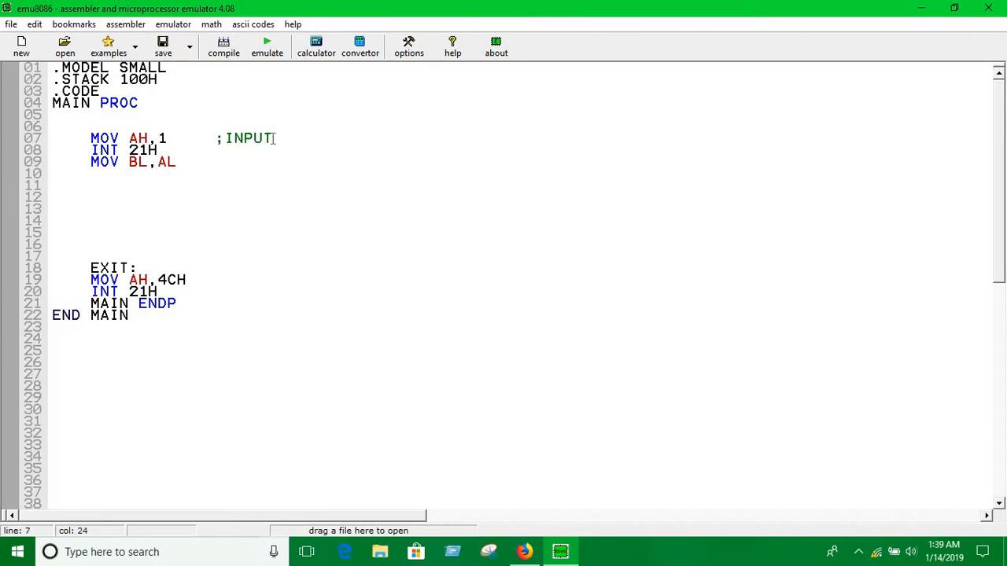
click(264, 173)
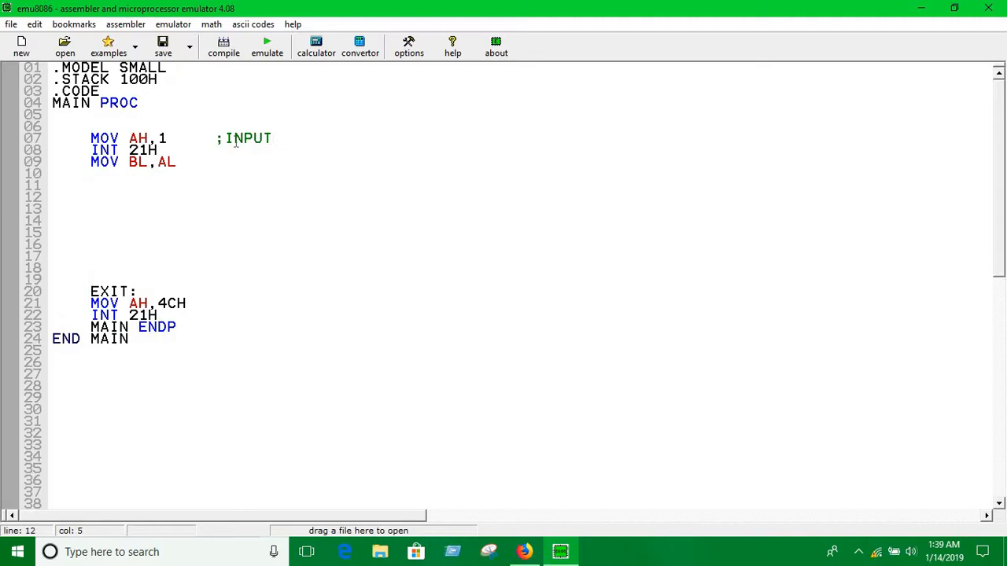
- Open the ASCII codes table to check uppercase and lowercase letter codes
click(252, 24)
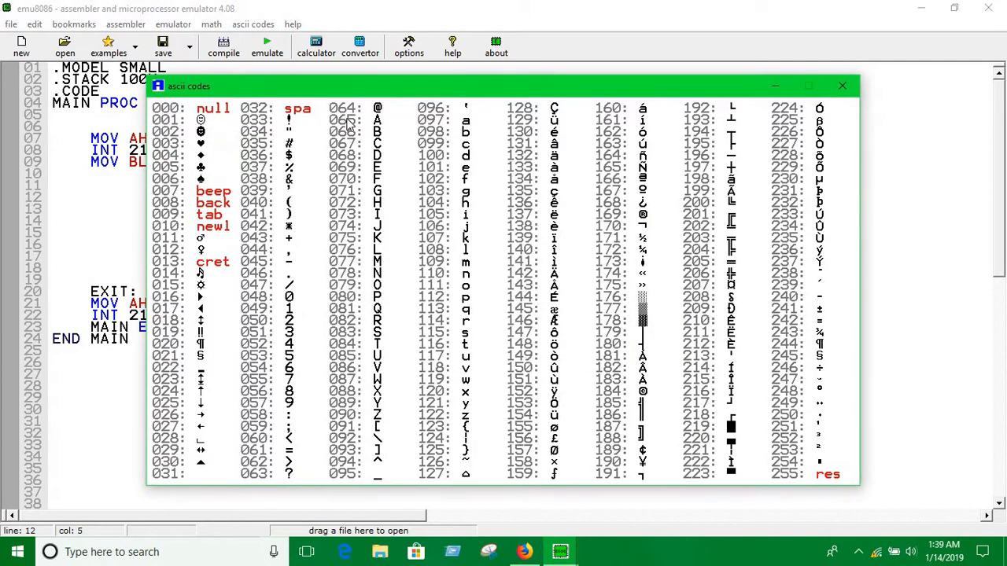
mouse_move(377, 244)
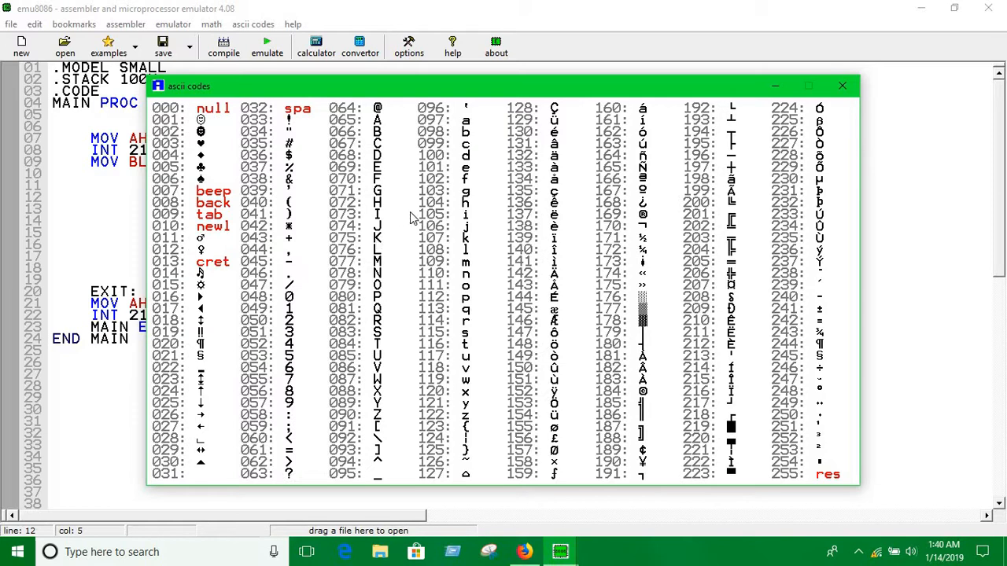
mouse_move(425, 241)
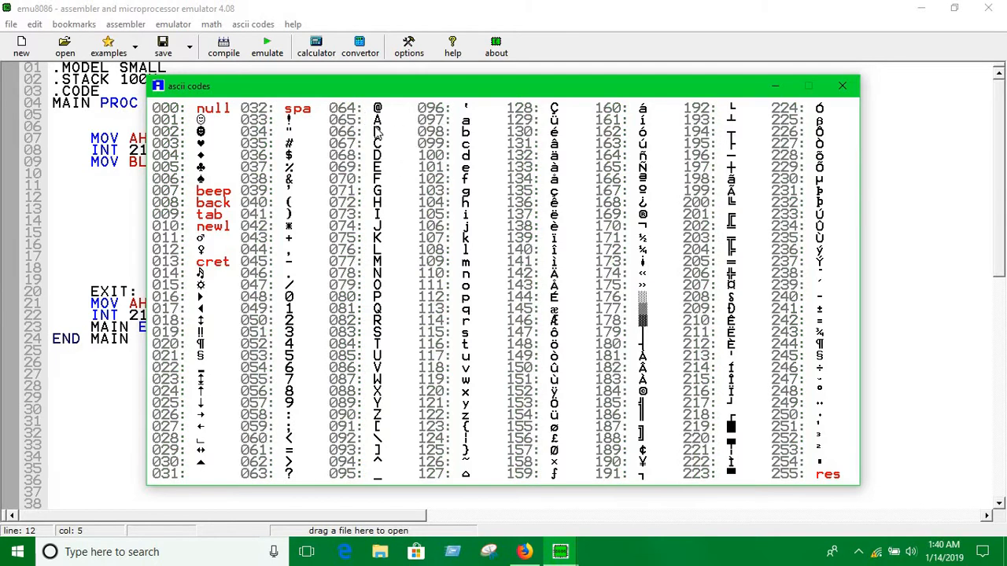
mouse_move(370, 128)
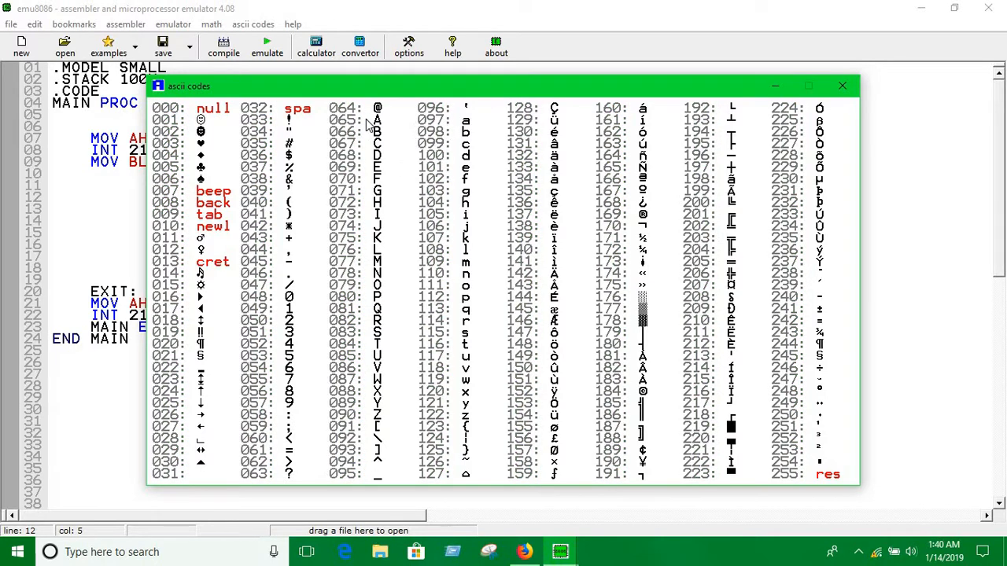
mouse_move(380, 118)
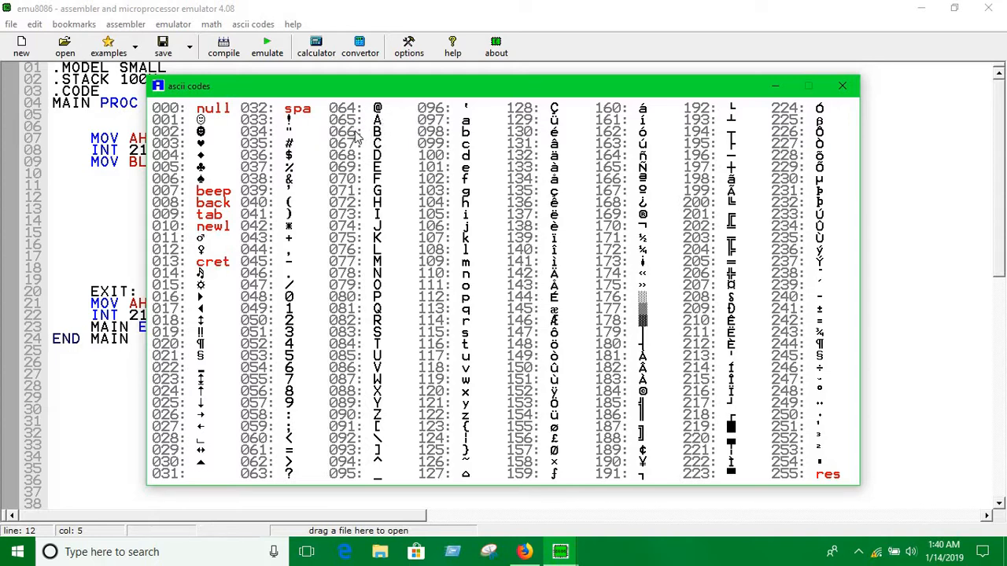
mouse_move(481, 119)
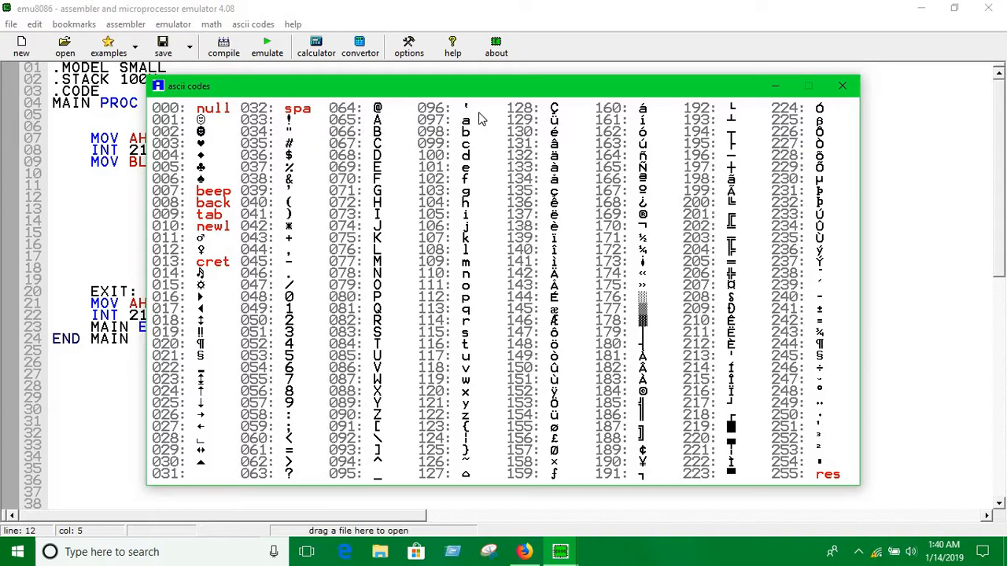
mouse_move(435, 130)
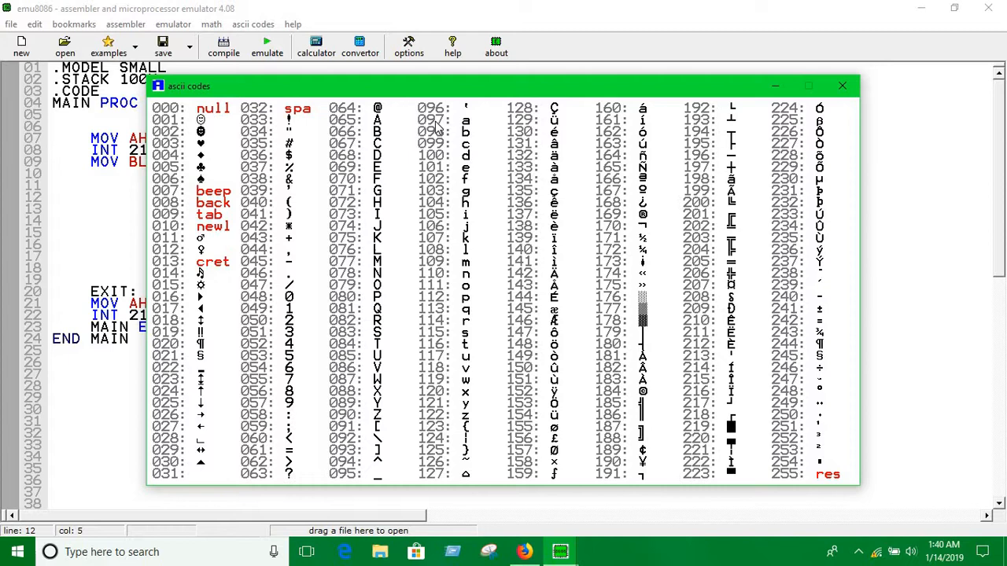
mouse_move(395, 134)
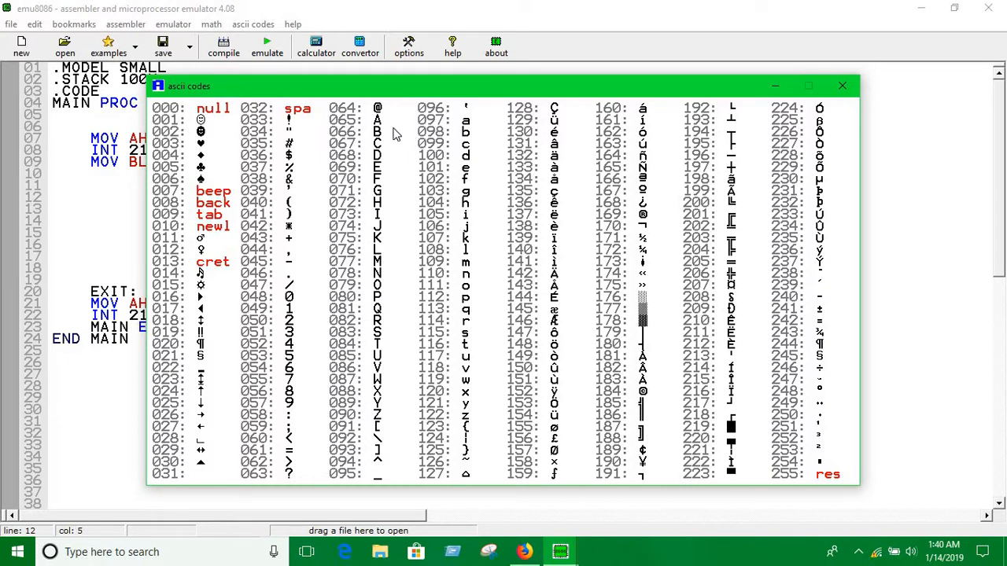
mouse_move(472, 184)
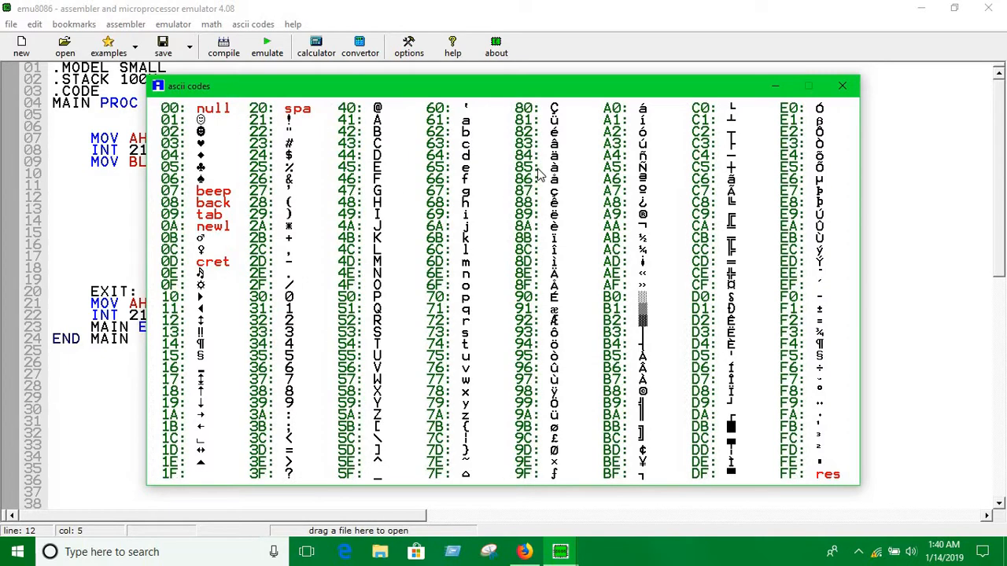
mouse_move(360, 126)
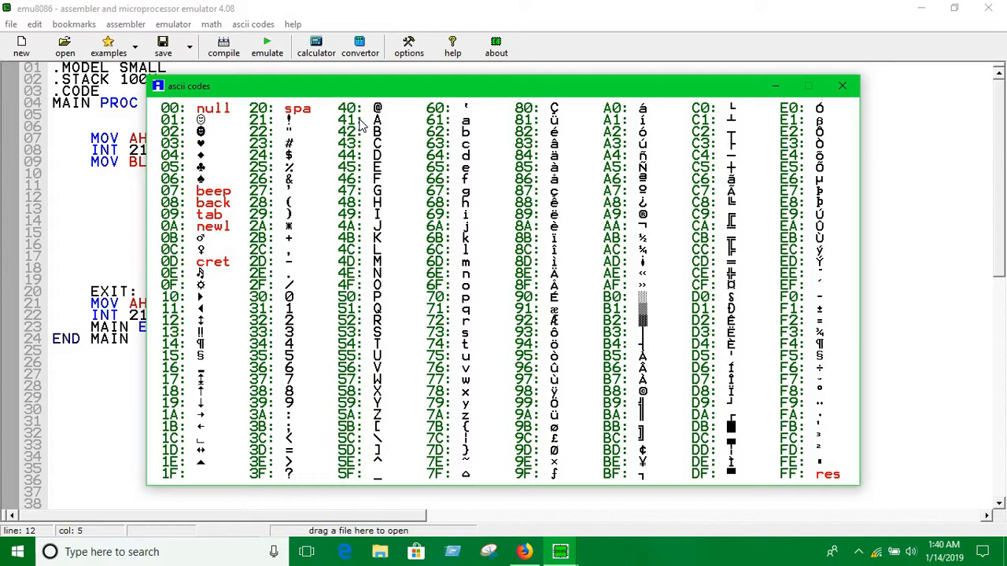
mouse_move(449, 129)
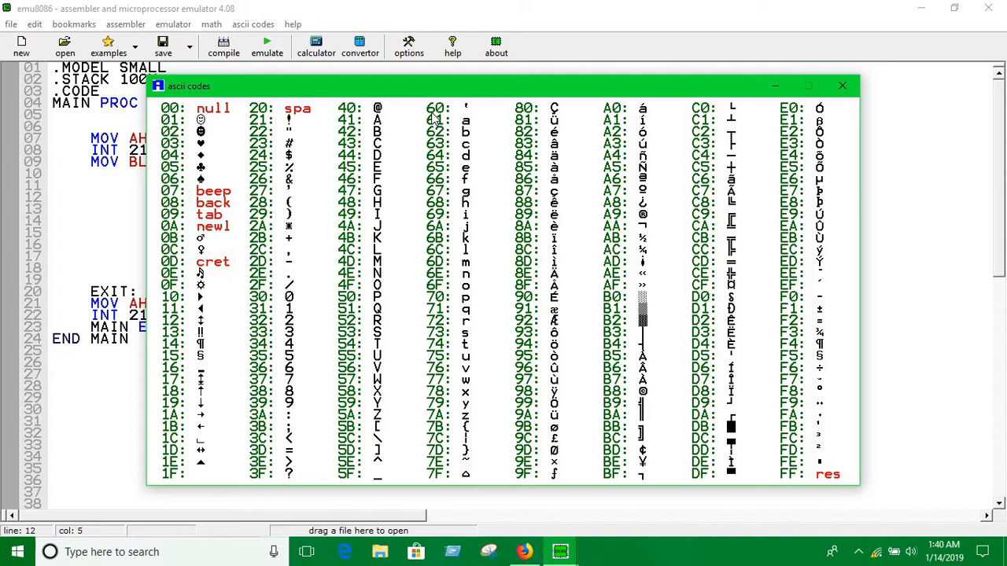
mouse_move(455, 124)
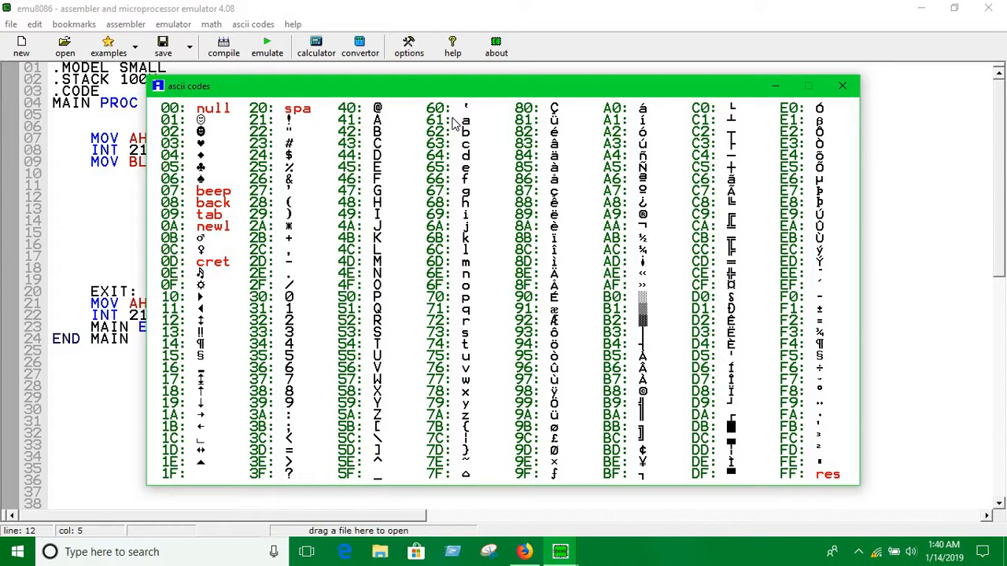
mouse_move(728, 122)
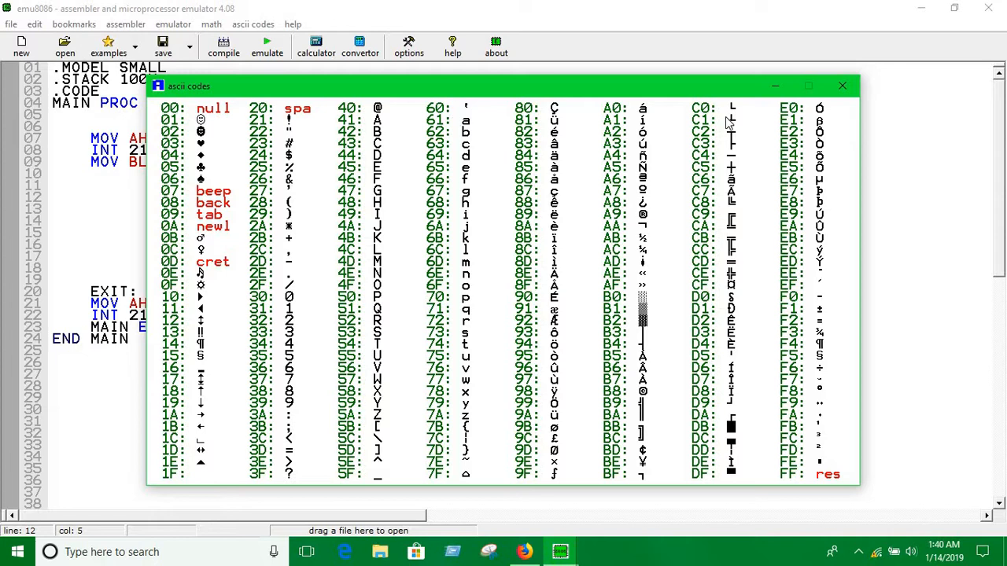
- Close the hexadecimal ASCII codes table to return to the source
click(842, 85)
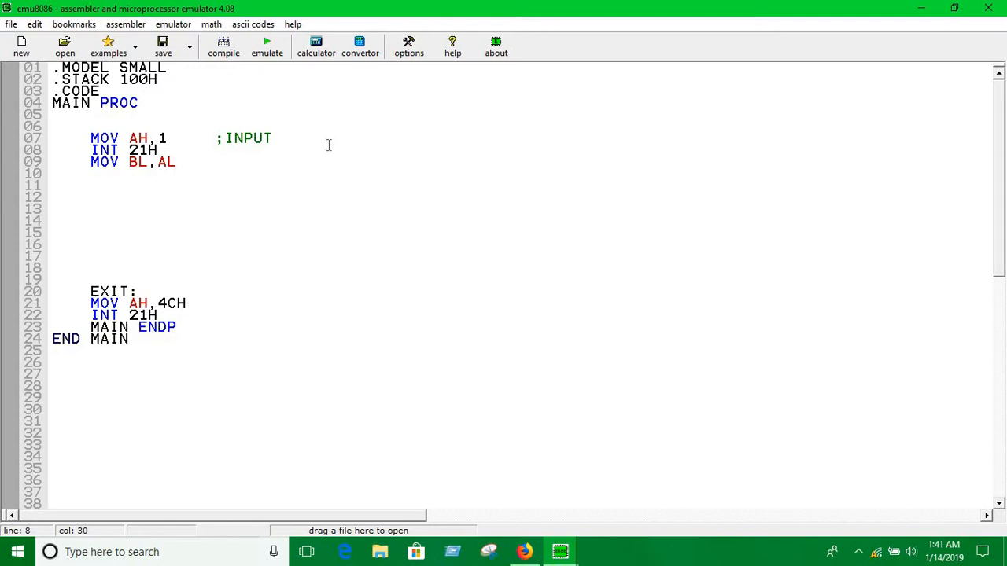
- Type the ;UPPER TO LOWER CASE comment on the INT 21H line 8
text(;UPPER TO)
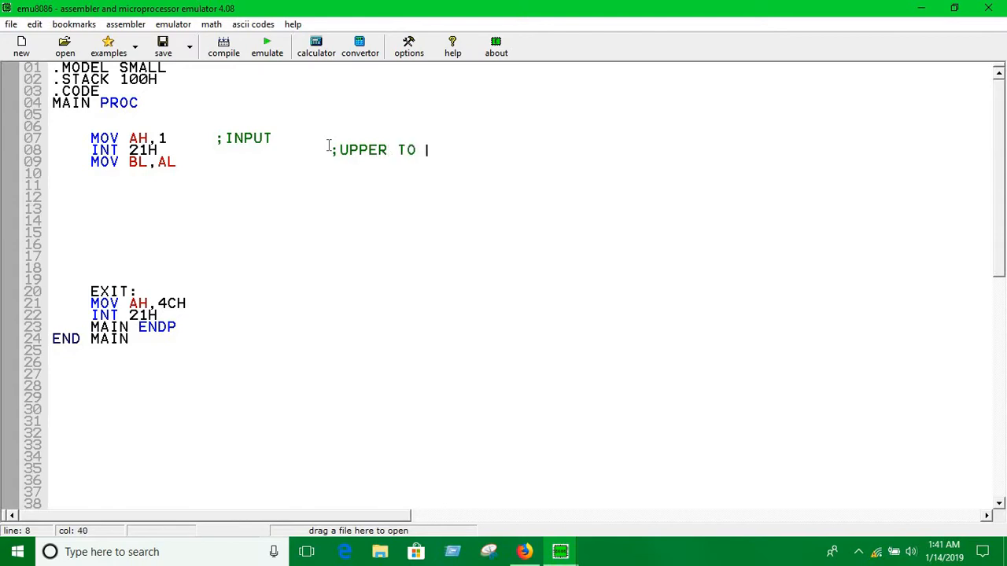
text(LOWER CASE)
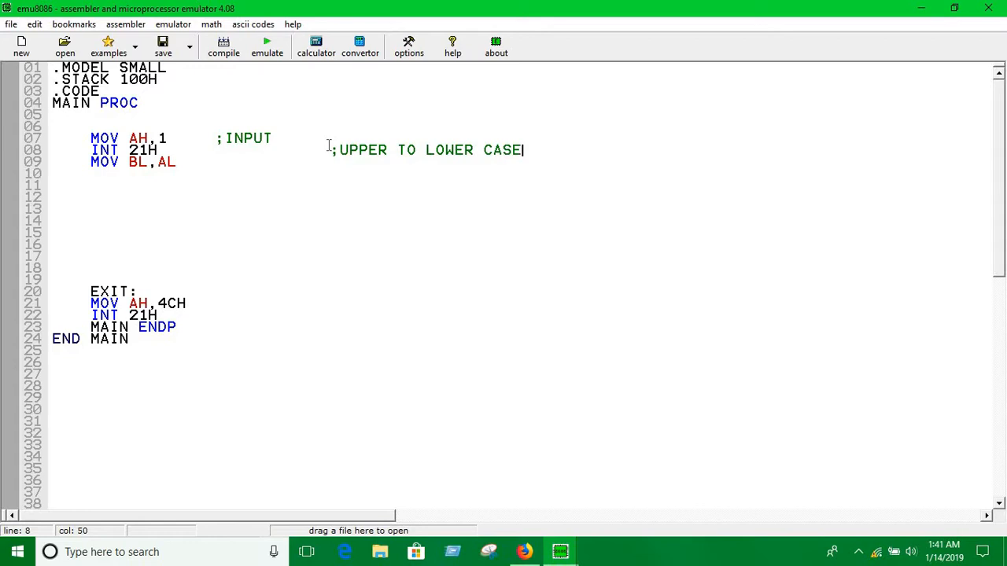
click(103, 189)
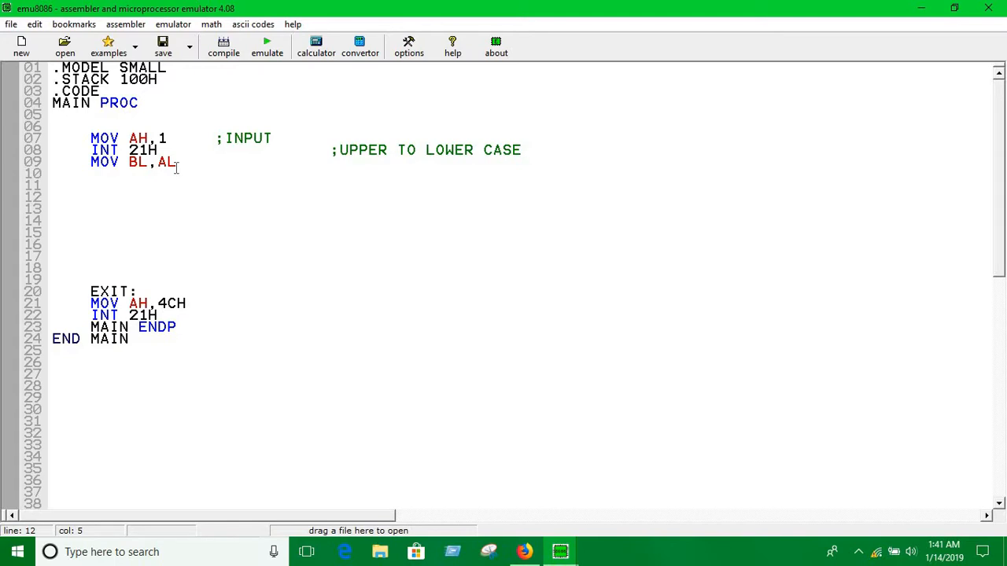
- Add ADD BL,32 on line 12 to convert the character's case
click(91, 197)
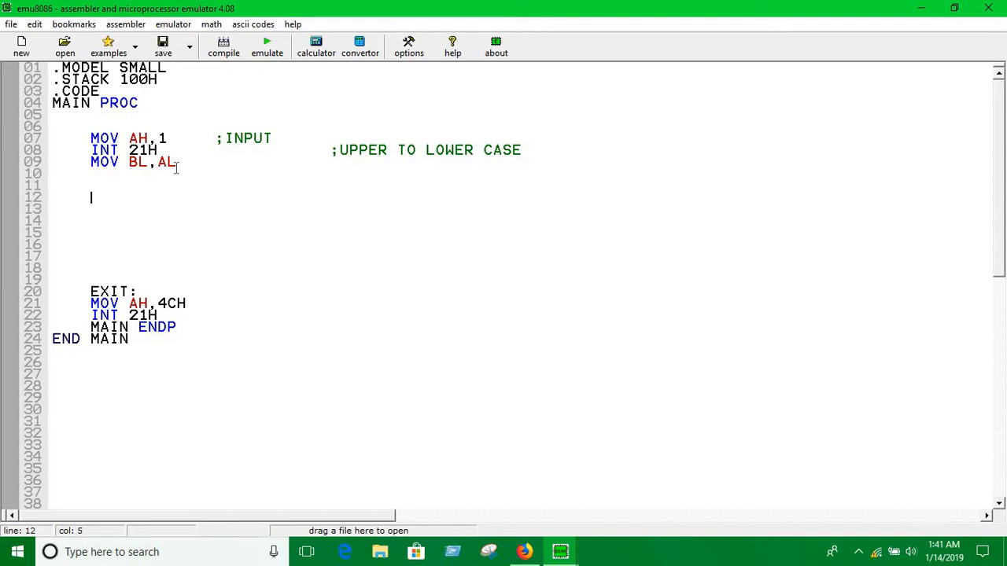
text(ADD)
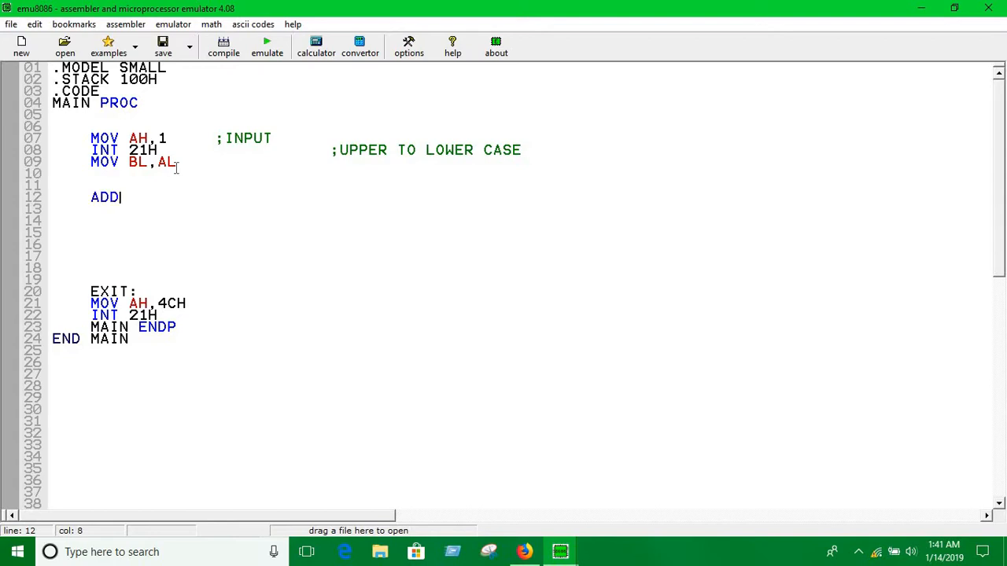
text(BL,)
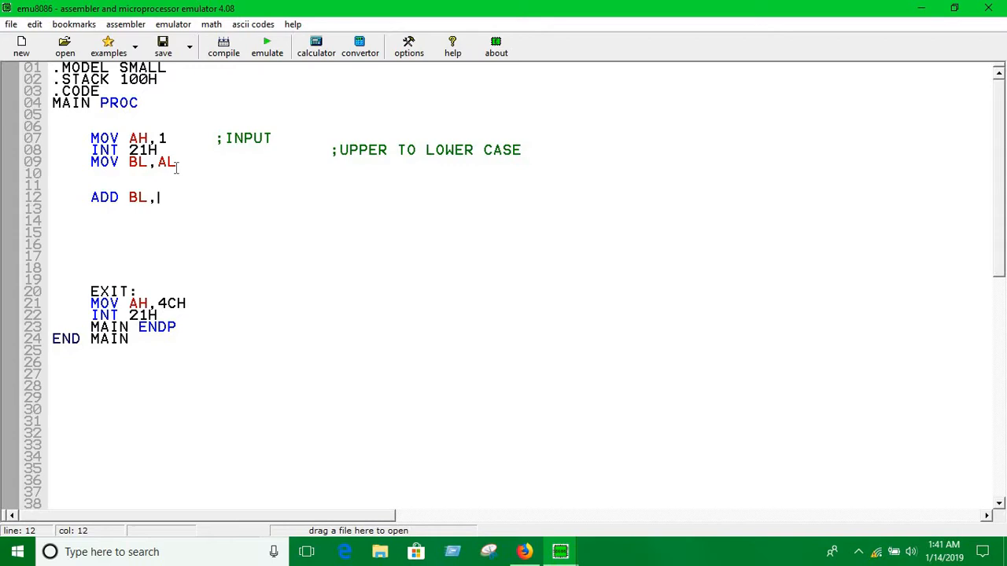
text(3)
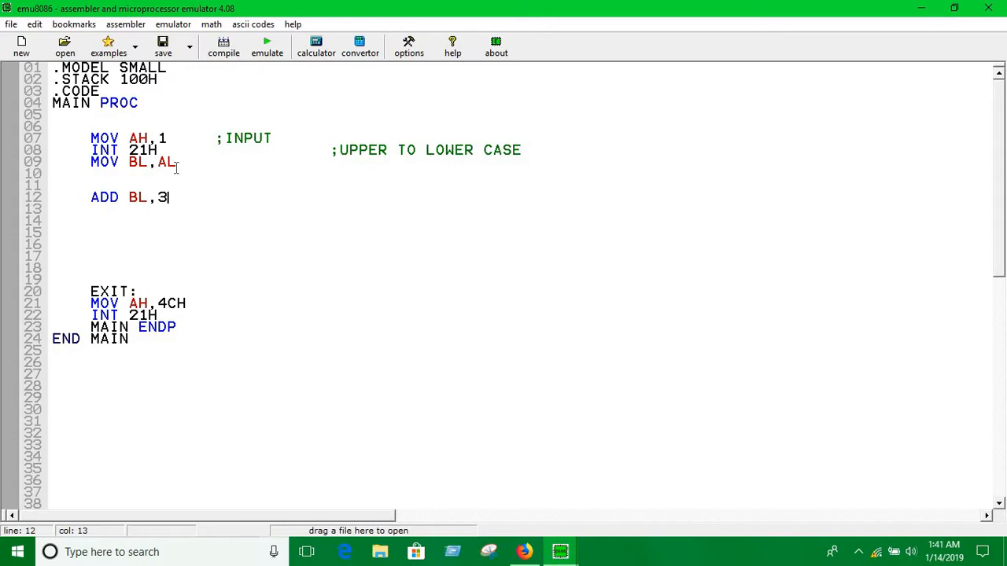
text(2)
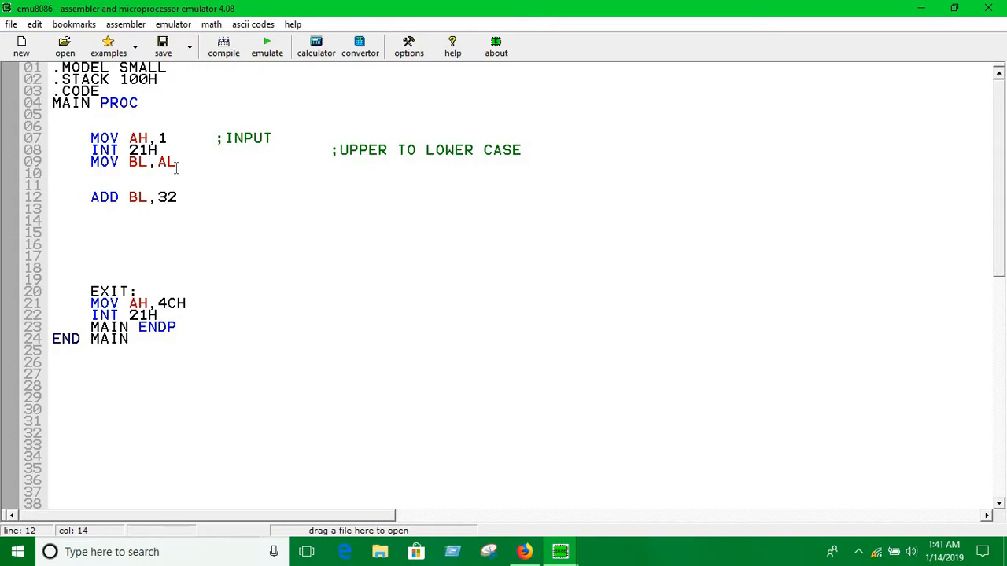
- Add MOV DL,BL and INT 21H to print the converted character
text(MOV AH,2)
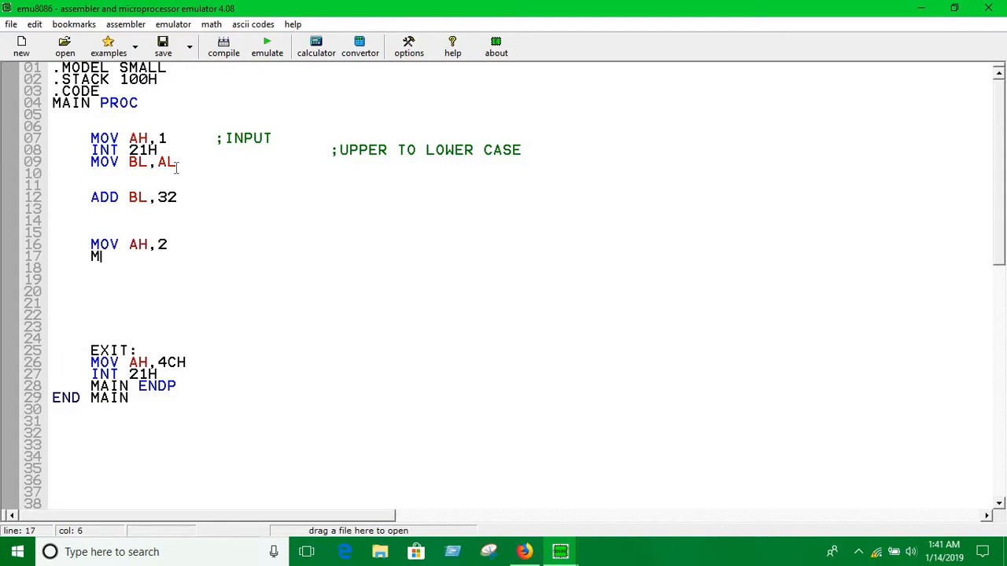
text(OV DL)
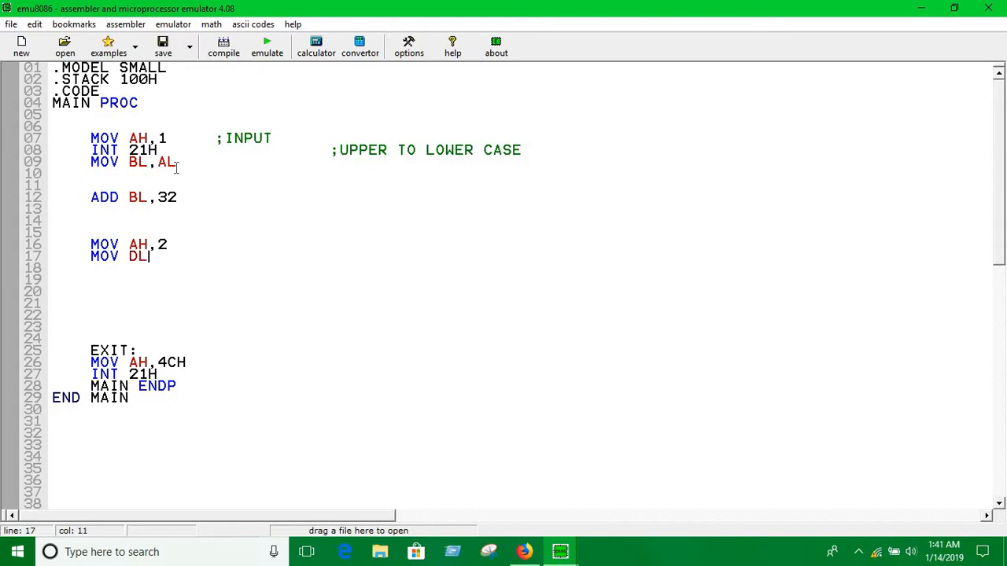
text(,)
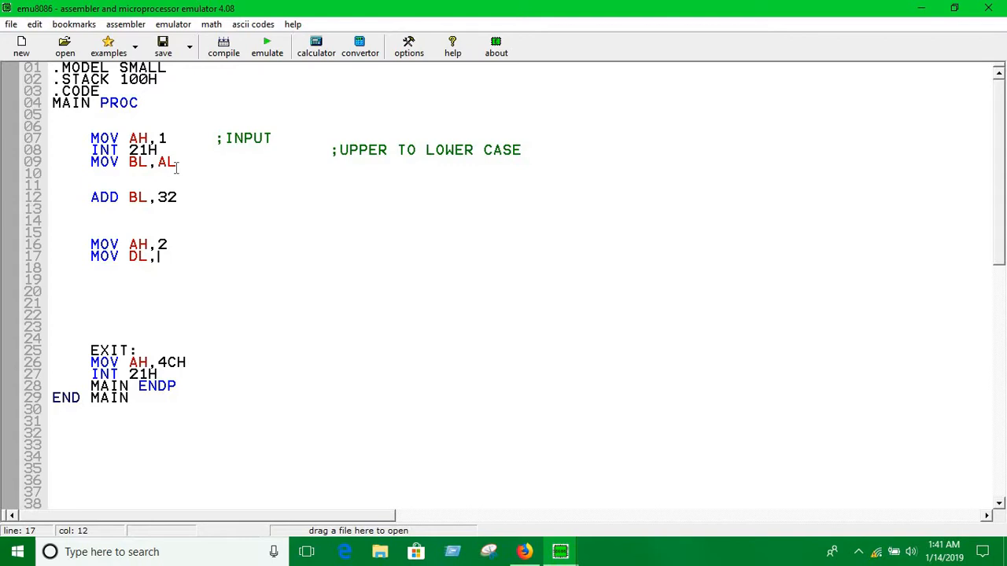
text(BL)
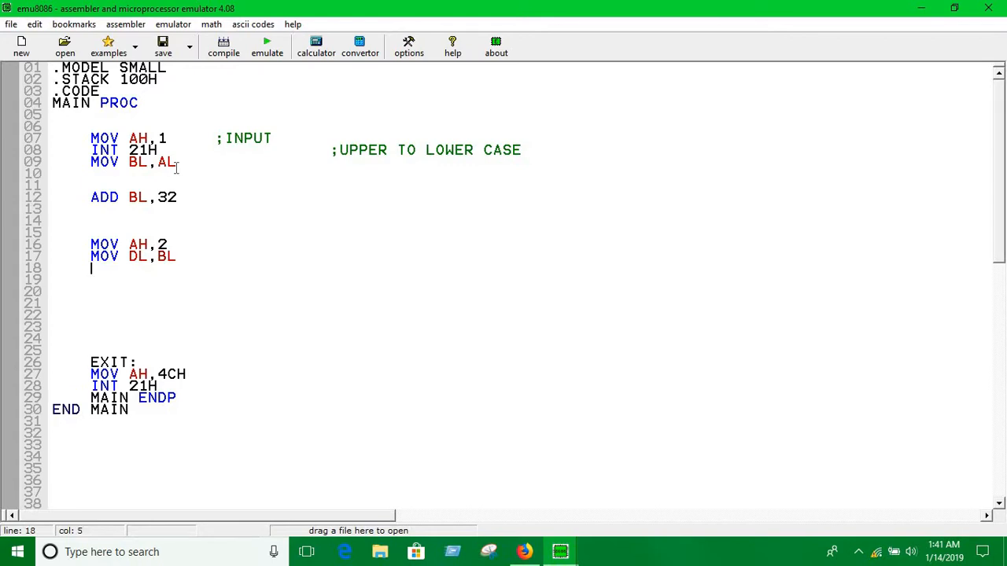
text(INT 21H)
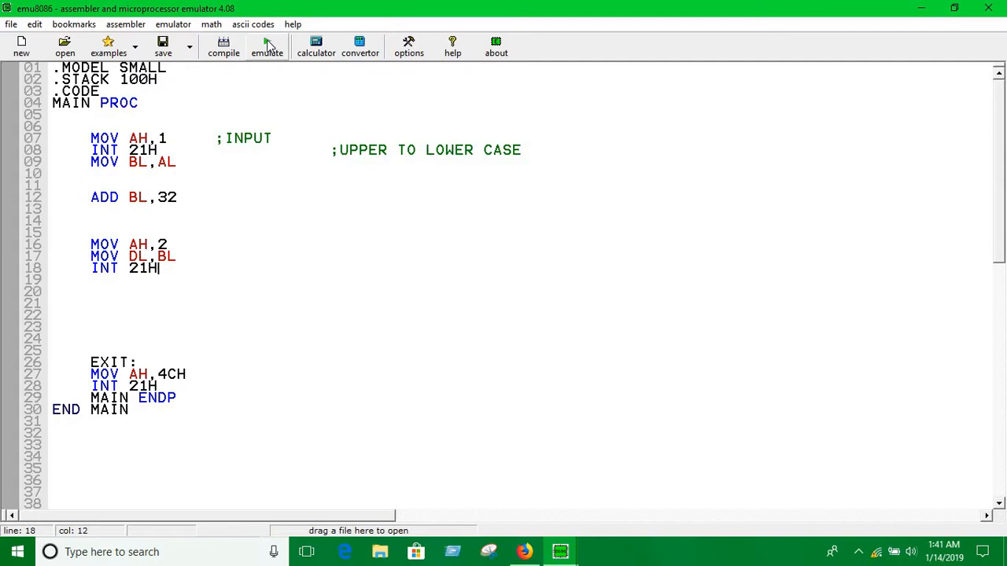
click(266, 45)
text(P)
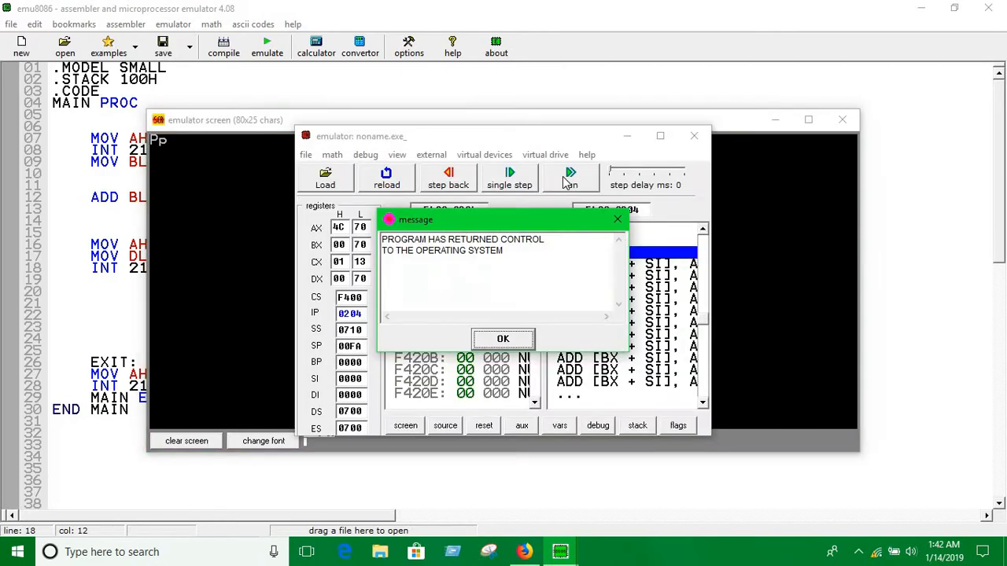
mouse_move(153, 146)
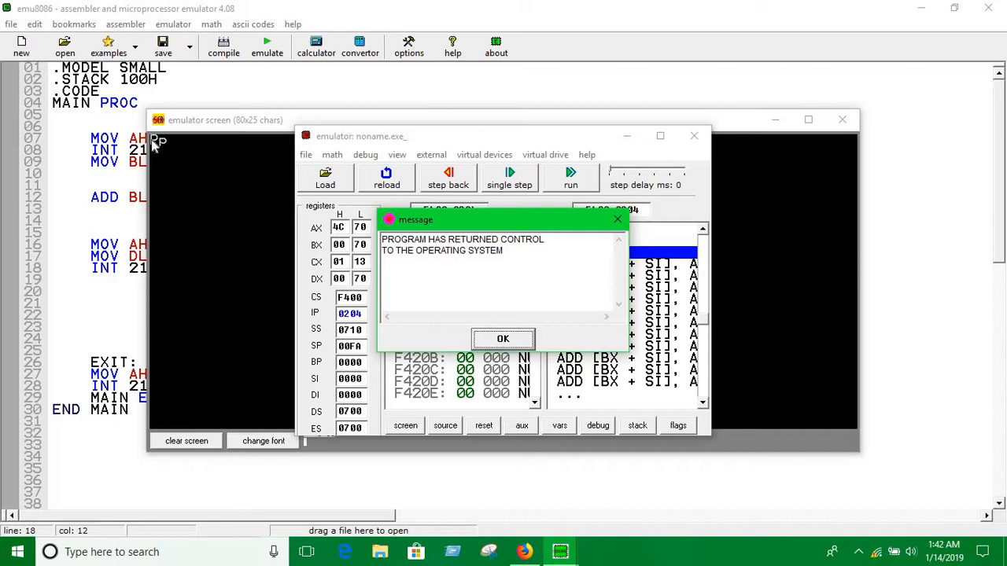
mouse_move(230, 148)
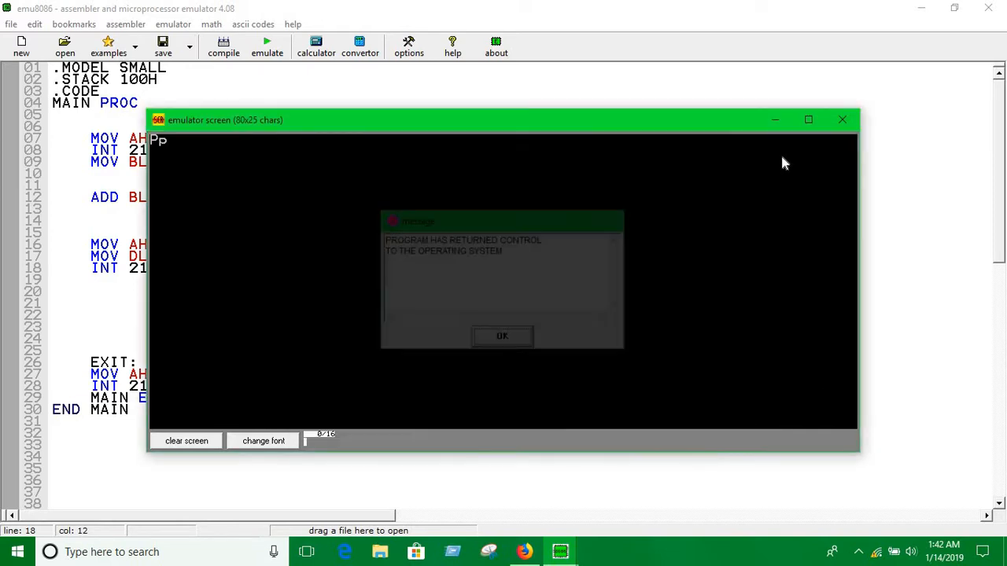
click(502, 335)
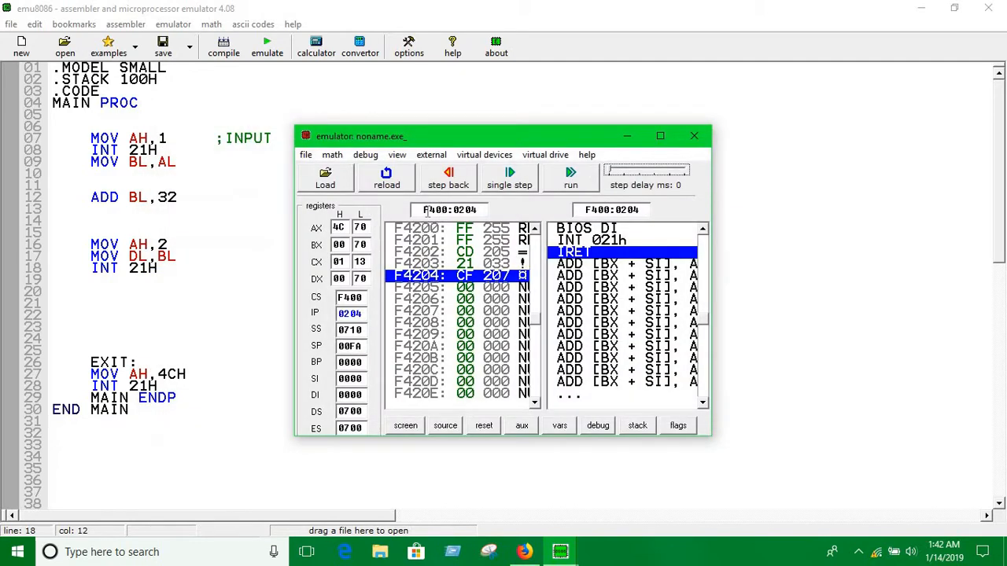
click(694, 135)
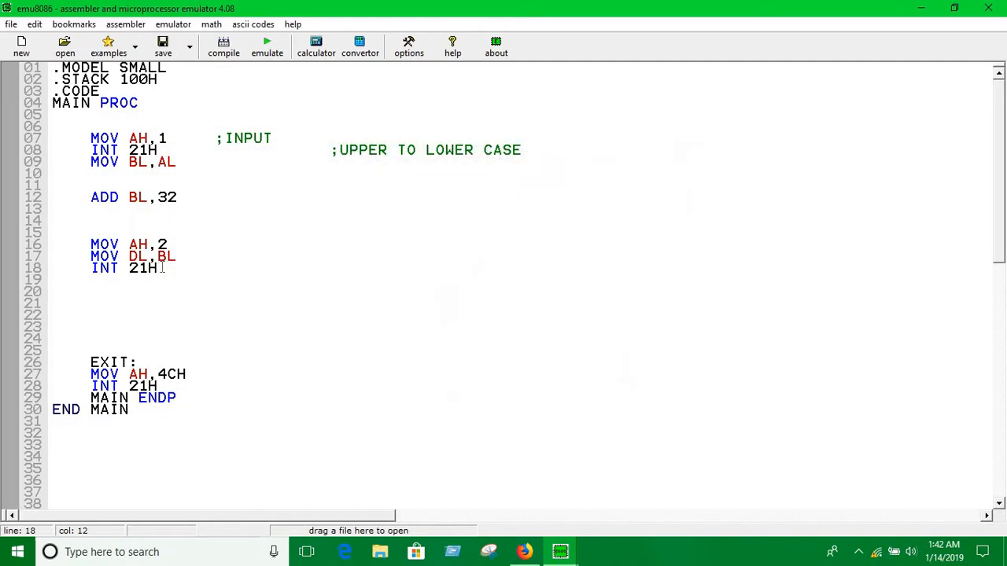
- Change line 12 to ADD BL,20H and load the revised program into the emulator
click(178, 197)
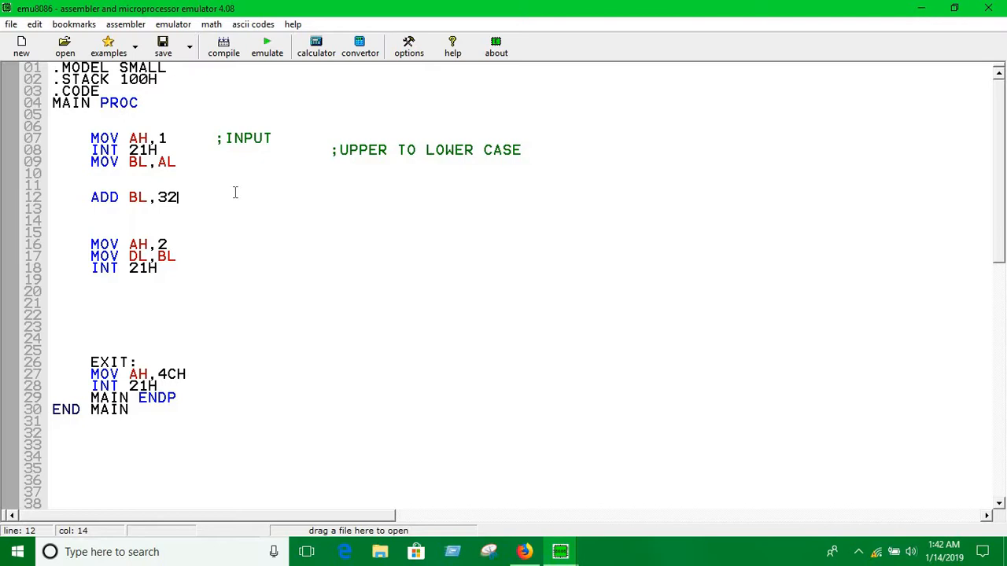
key(backspace)
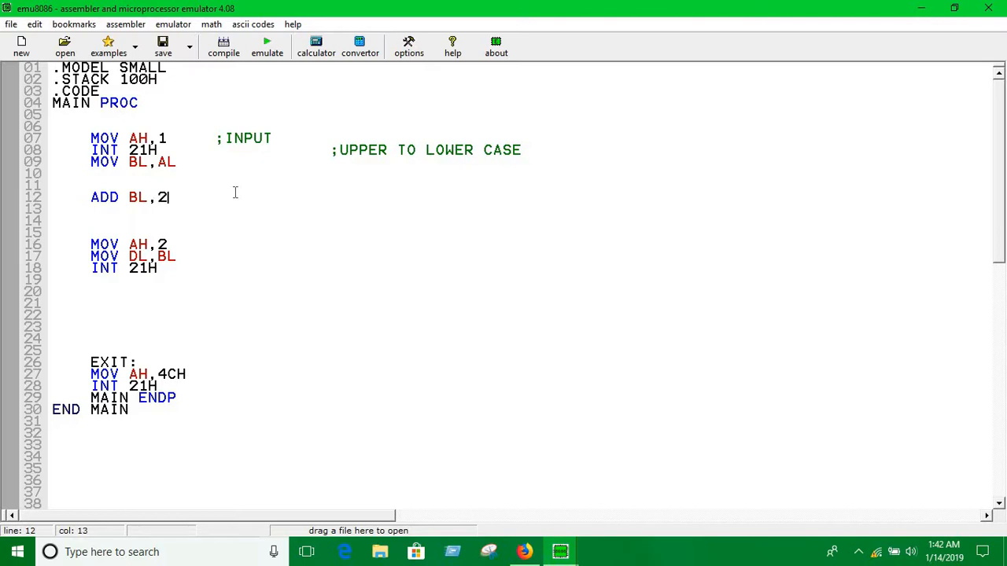
text(0)
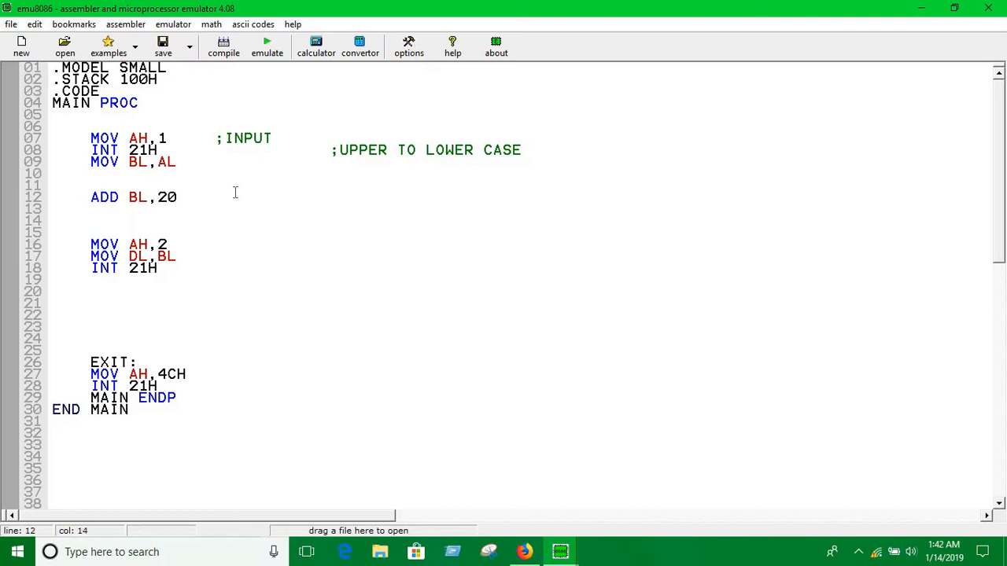
text(H)
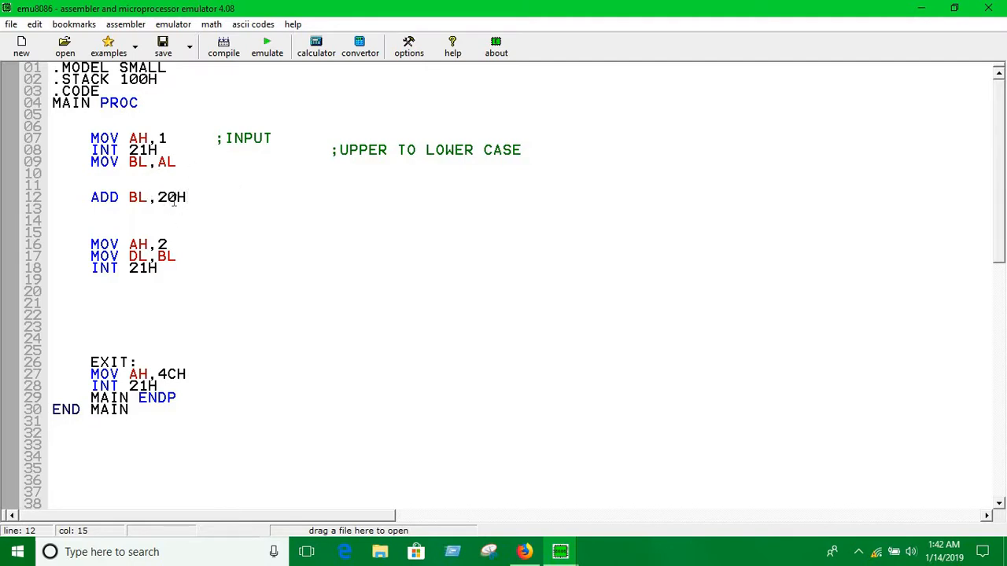
double_click(168, 197)
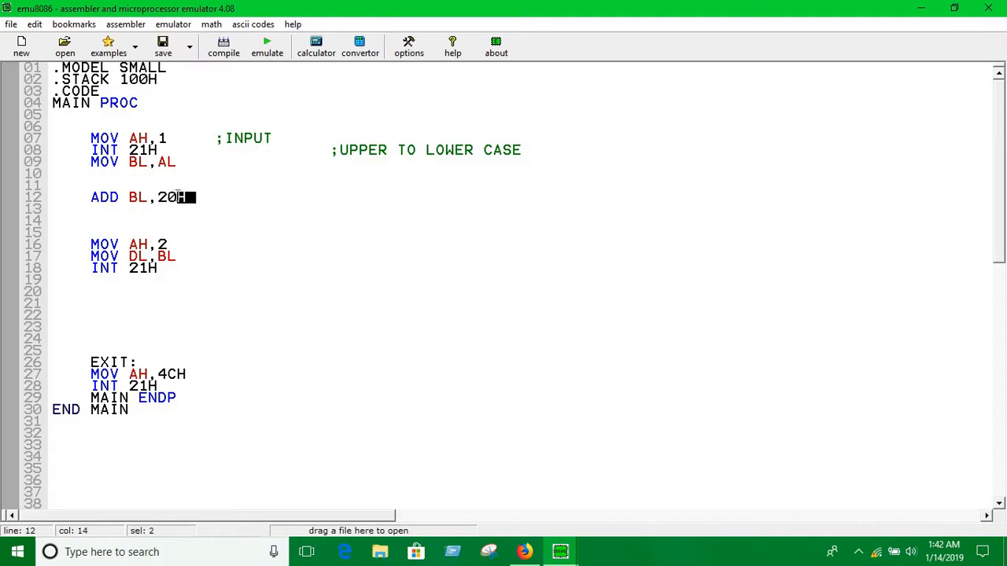
click(209, 197)
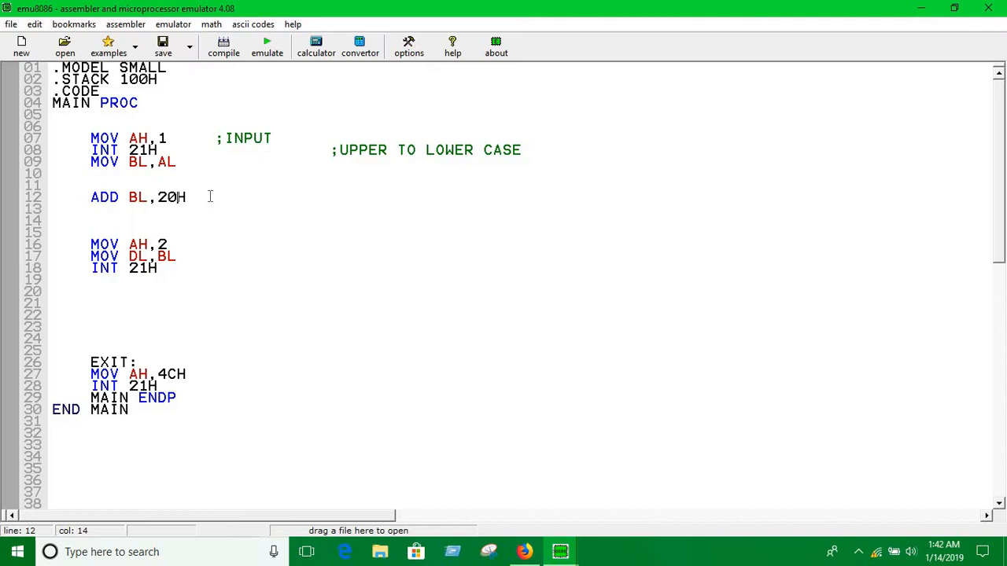
click(267, 48)
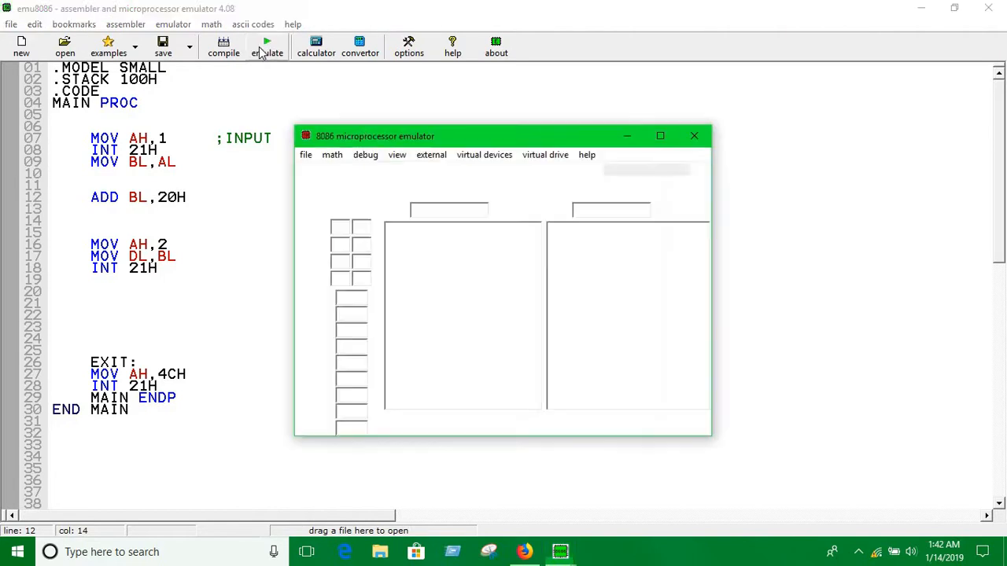
- Run the 20H version, confirm it prints Pp, and close the output screen
click(267, 46)
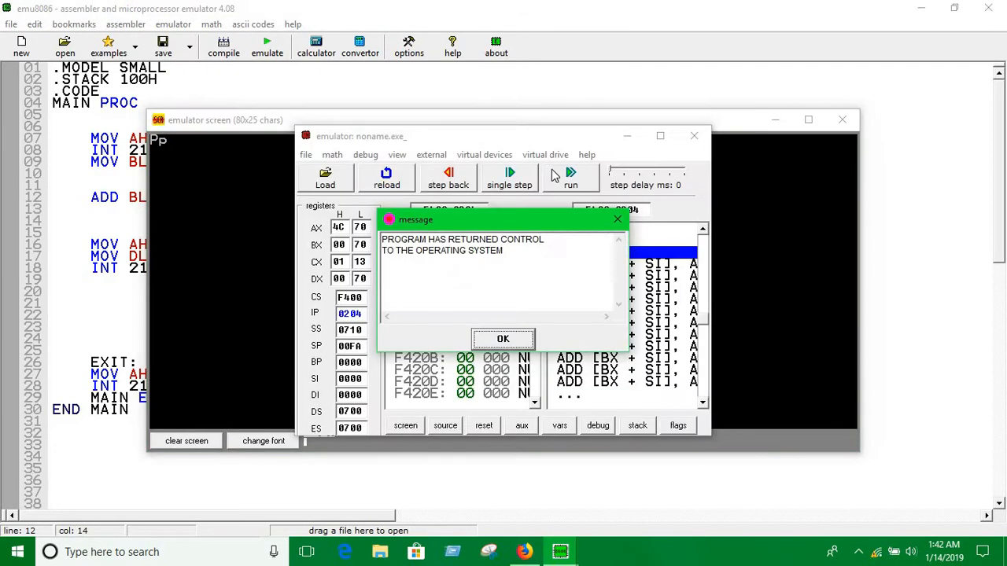
click(502, 338)
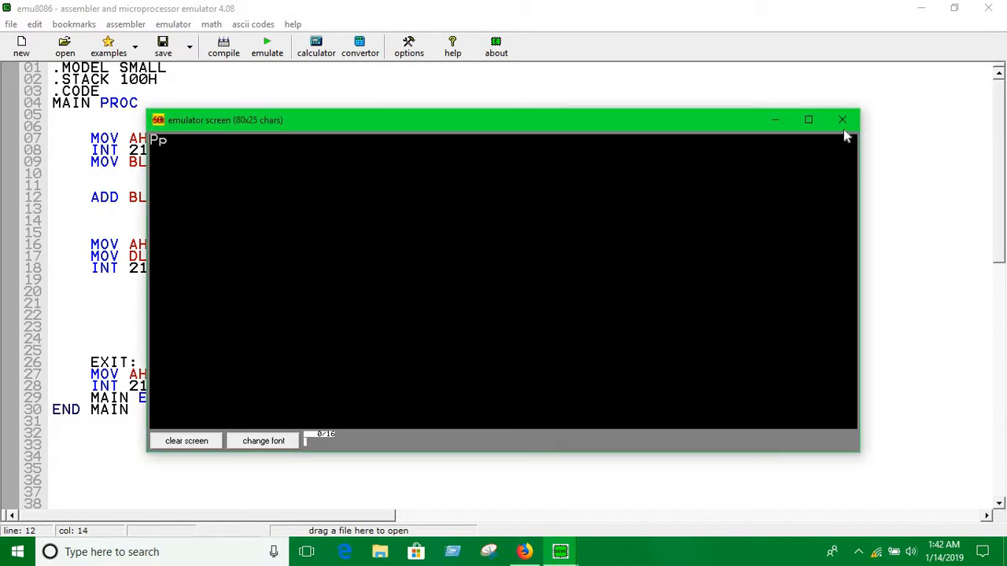
click(843, 120)
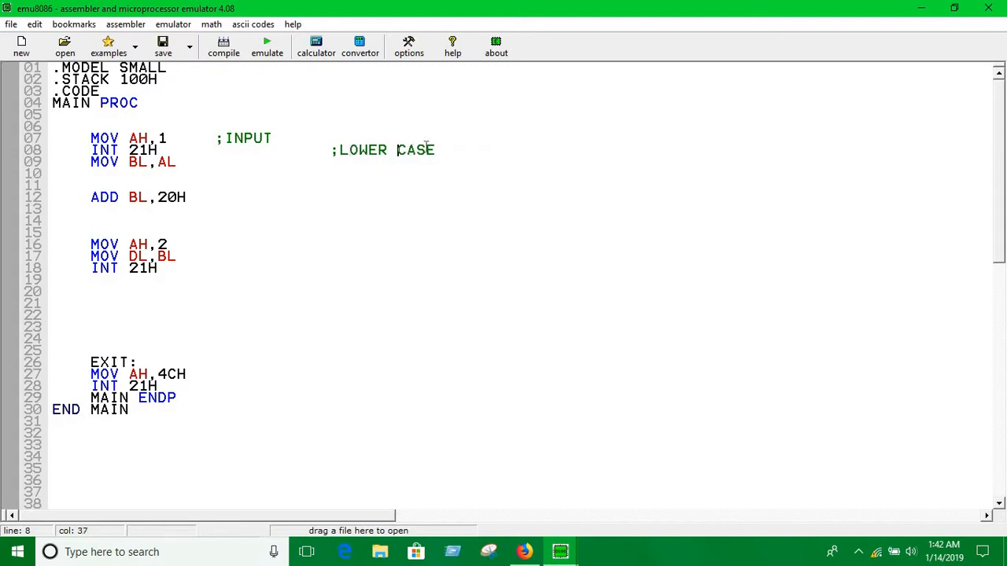
- Reword the line 8 comment to ;LOWERTO UPPER CASE and open the ASCII codes table
text(TO)
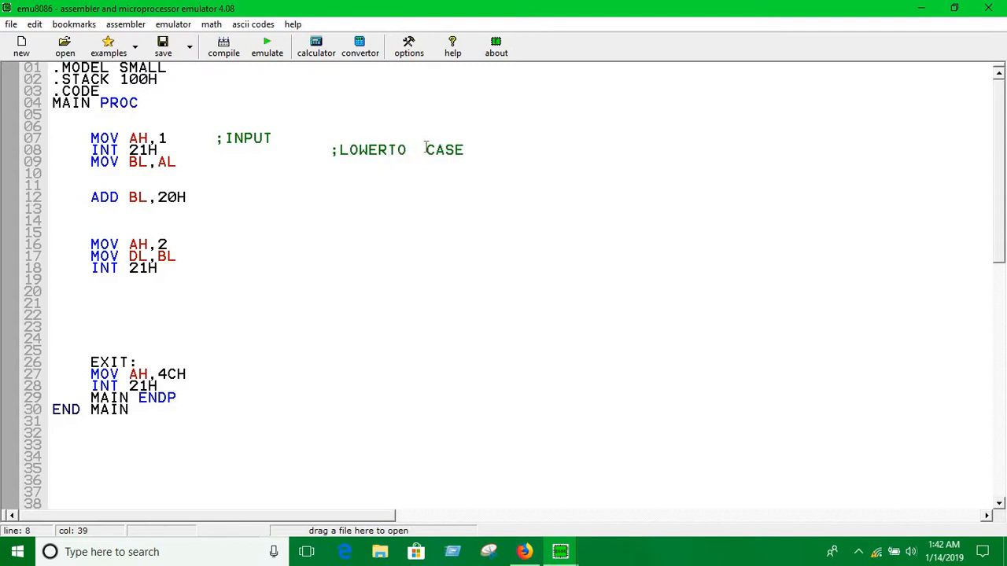
text(UPPER)
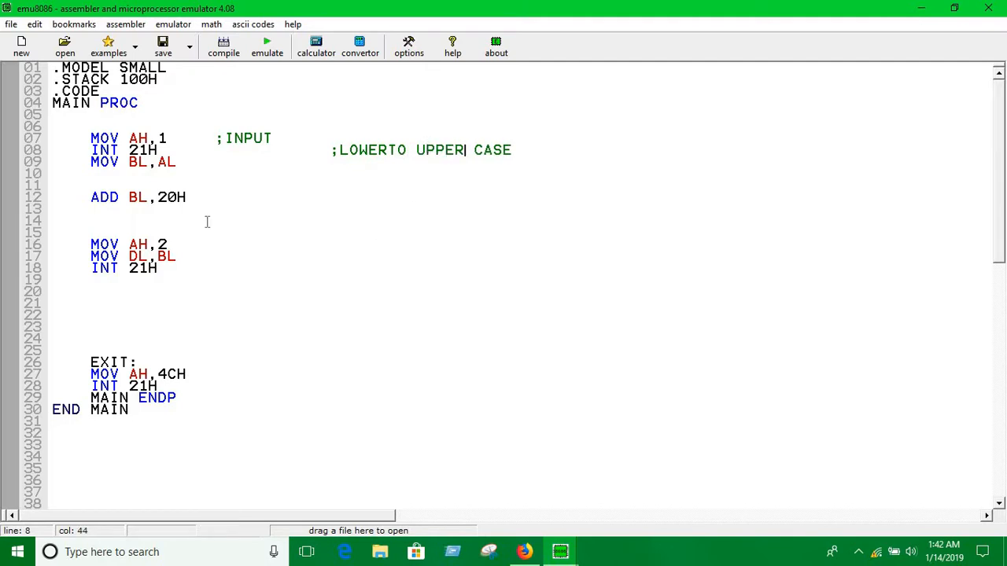
click(253, 24)
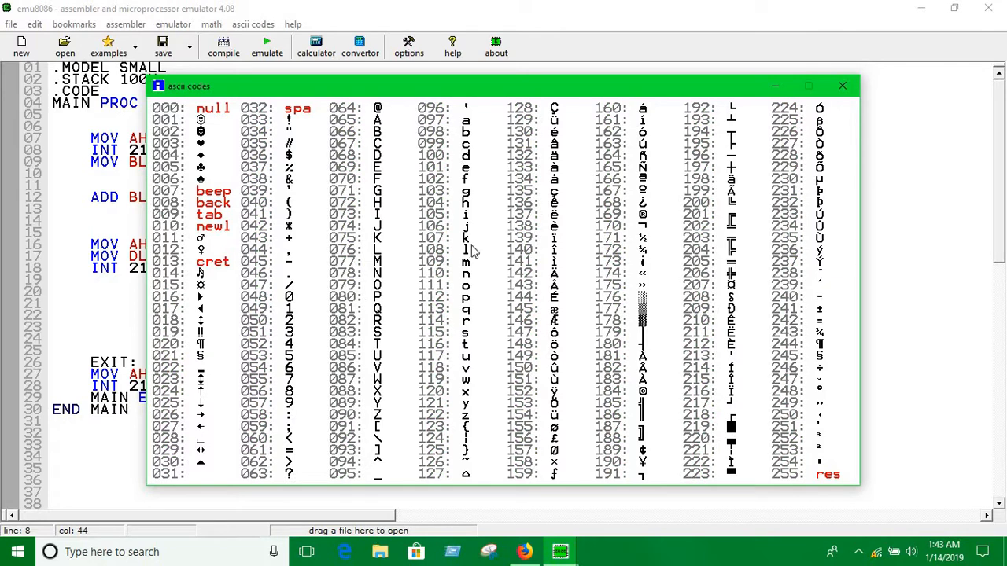
mouse_move(372, 129)
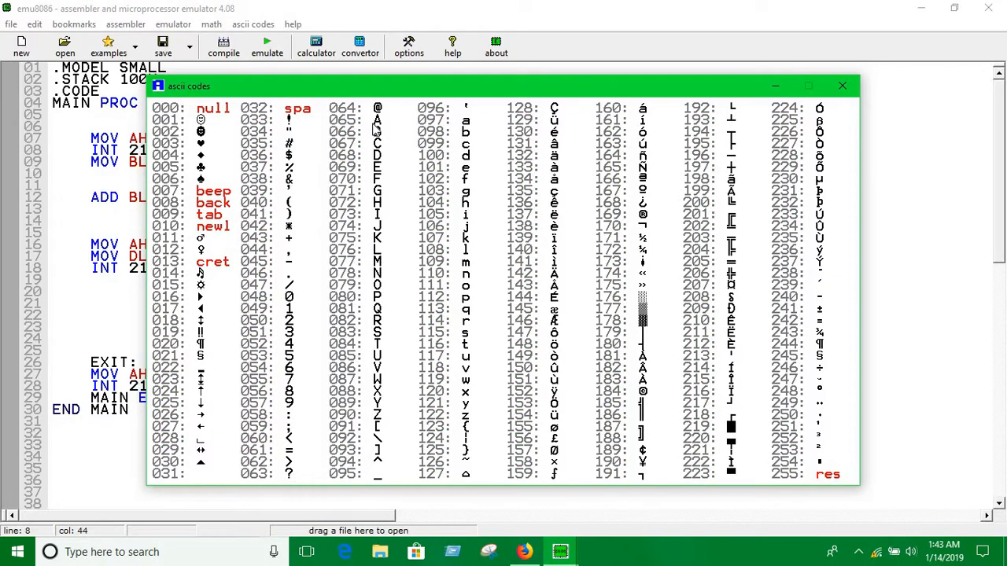
mouse_move(454, 129)
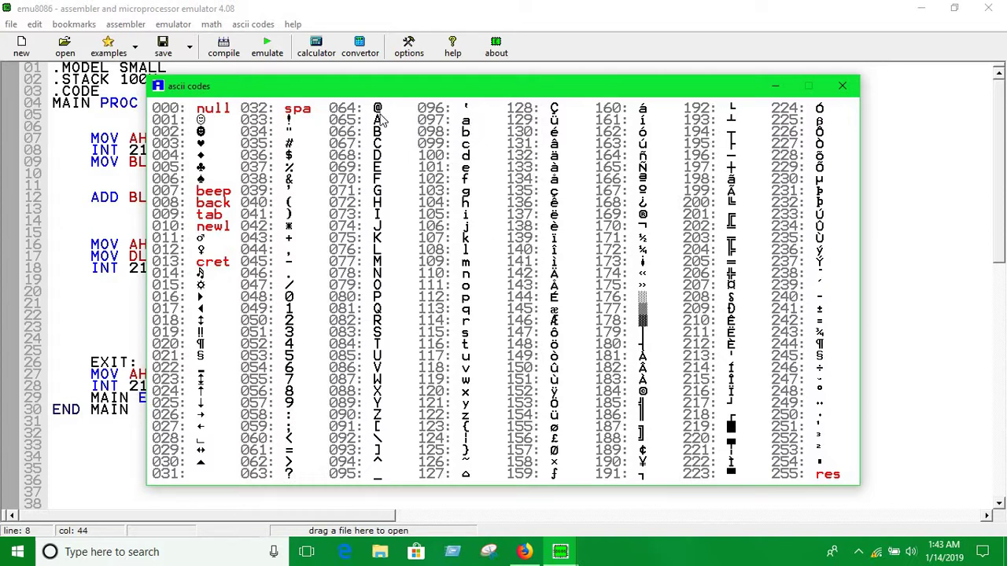
mouse_move(422, 120)
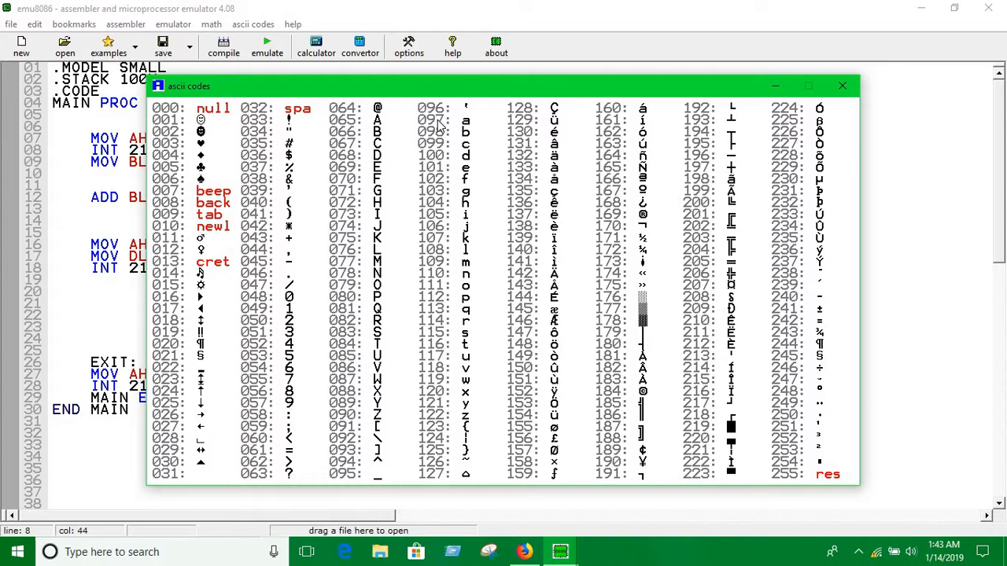
- Reposition the ASCII table to compare letter codes, then close it
drag(503, 86, 621, 270)
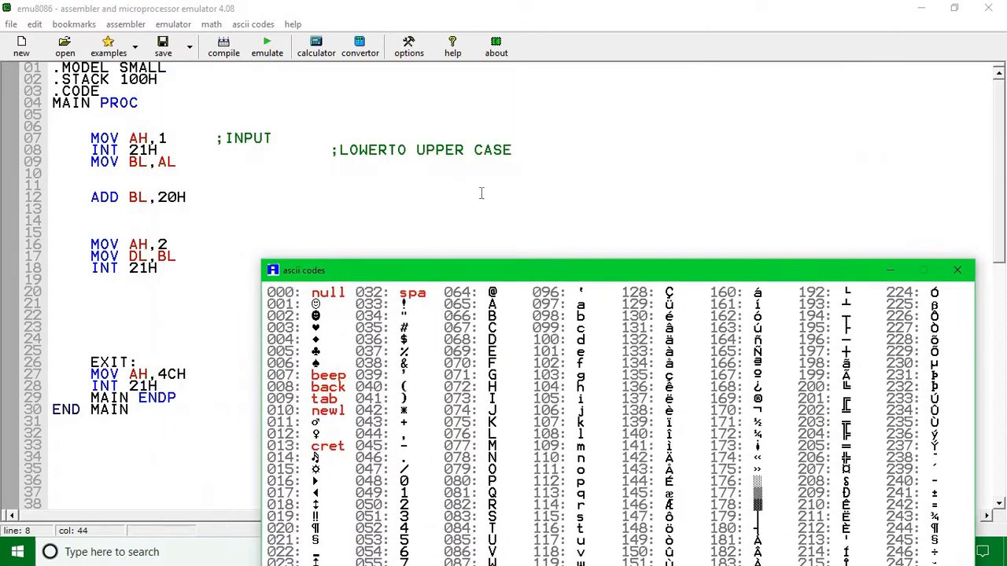
drag(613, 270, 567, 127)
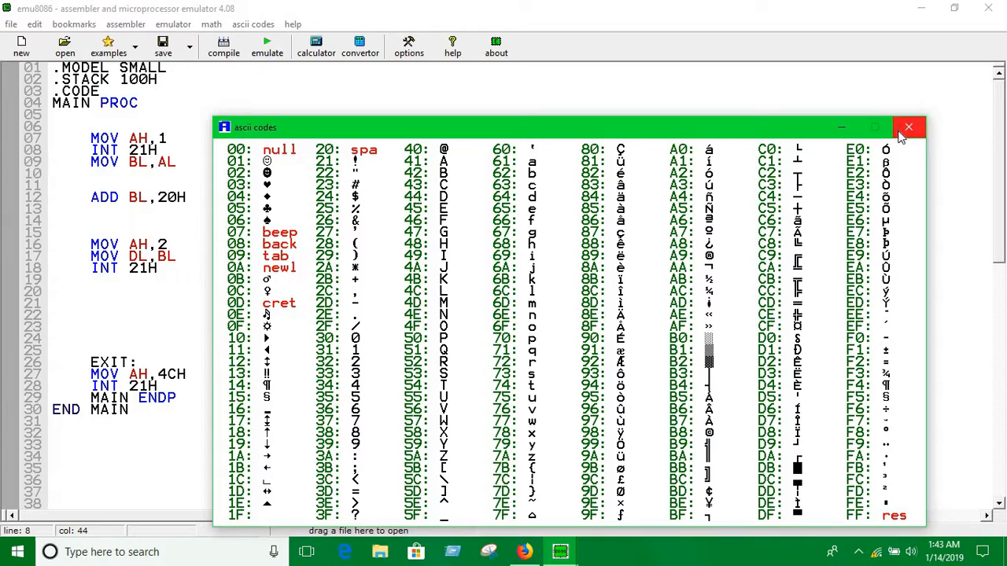
click(909, 126)
text(SUB)
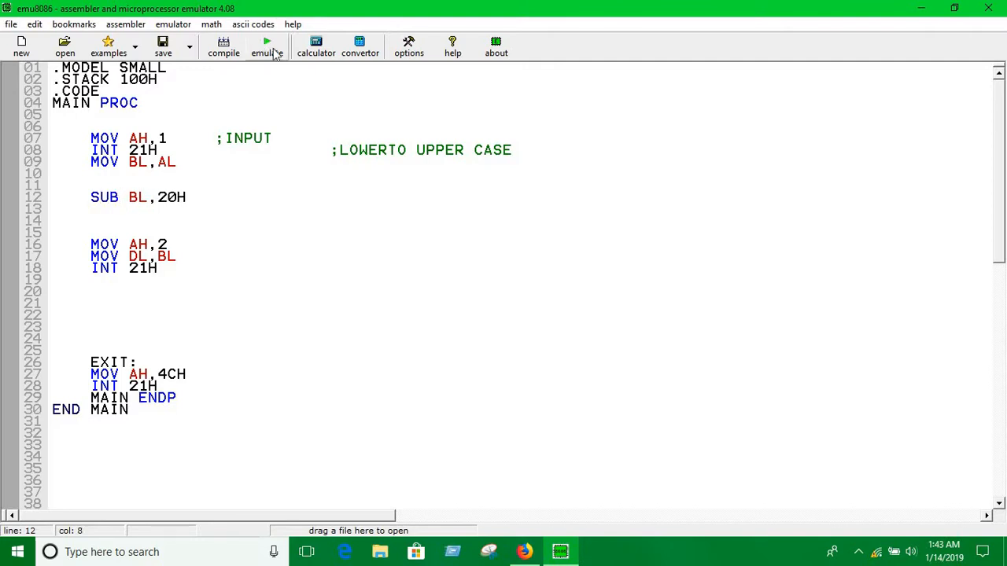
- Load the SUB BL,20H version of the program into the emulator
click(267, 45)
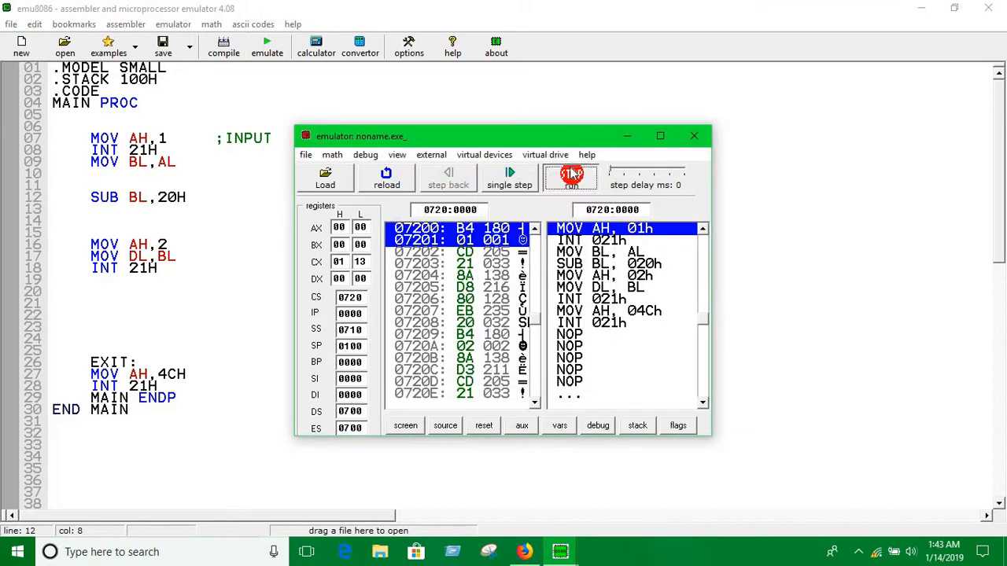
- Run the SUB version, enter p to get P, and dismiss the finished message
click(404, 425)
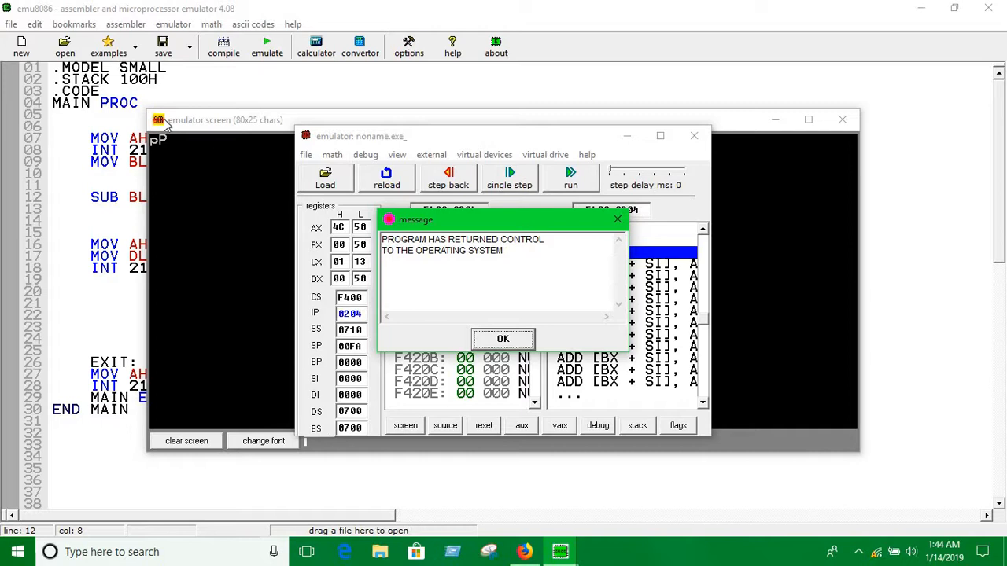
click(502, 339)
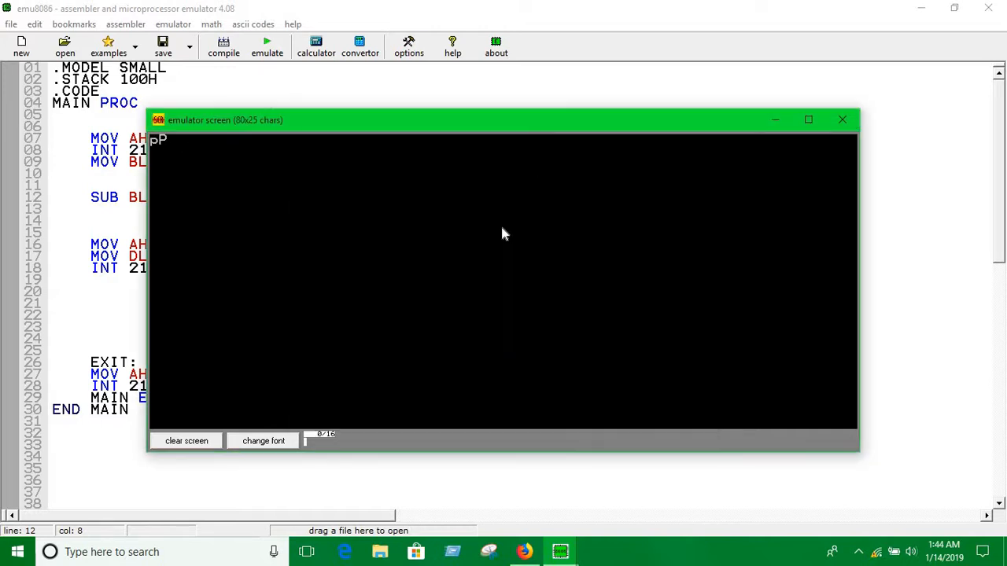
mouse_move(645, 226)
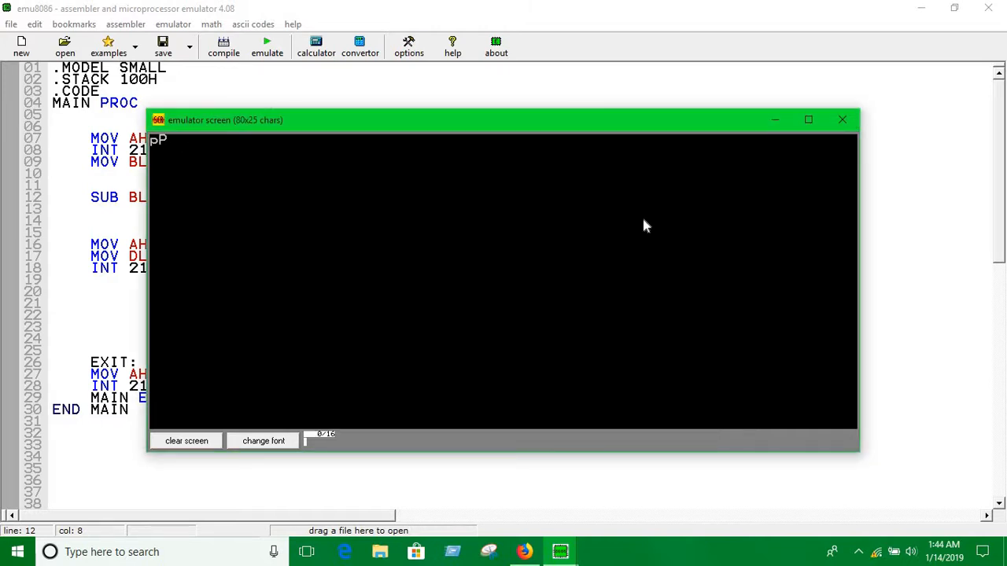